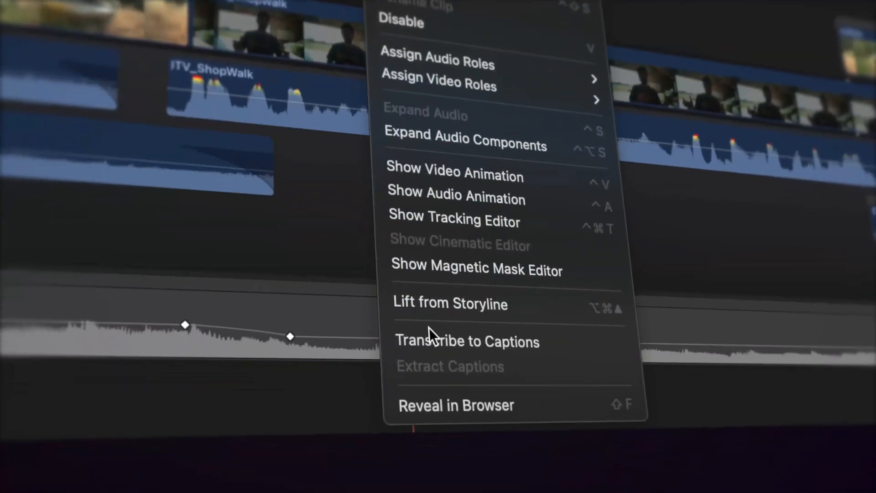
Step: Transcribe the Breakfast Club interview clips' dialogue into caption clips on the timeline
left_click(467, 342)
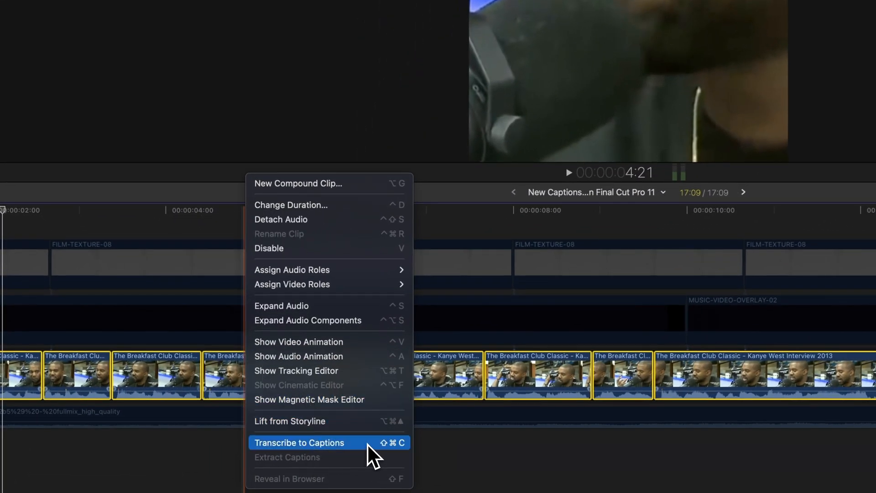
left_click(299, 442)
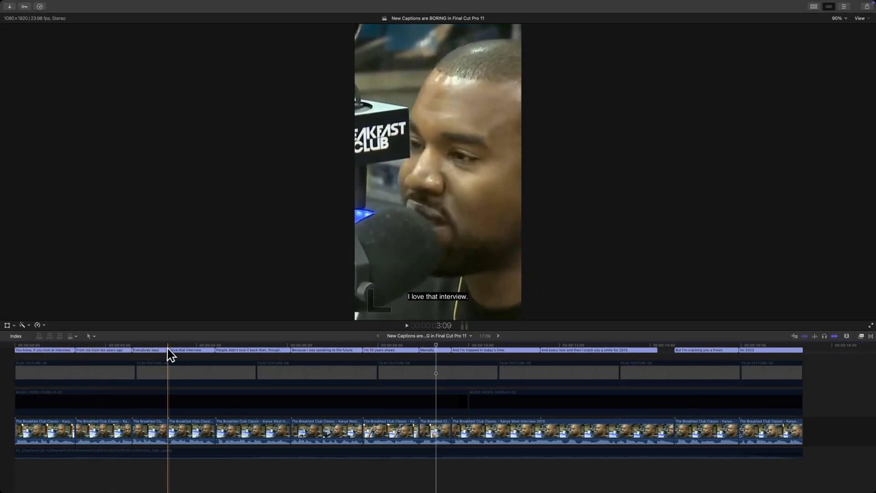
left_click(319, 345)
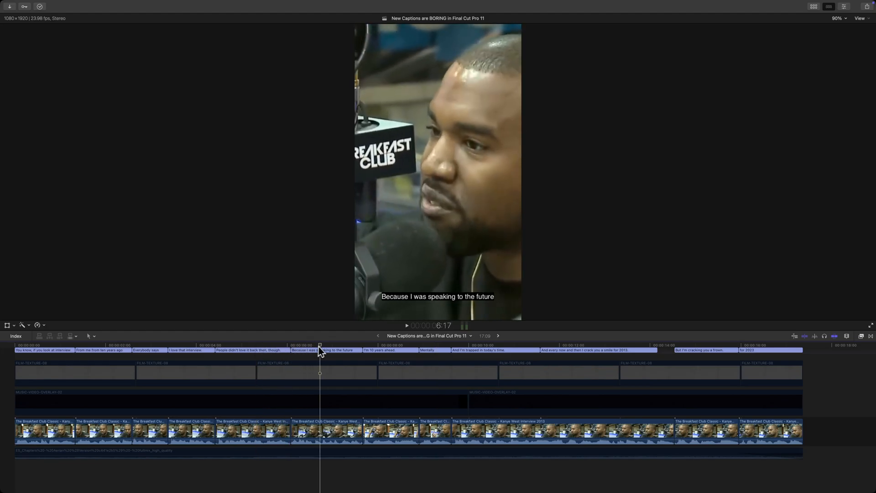
left_click(251, 350)
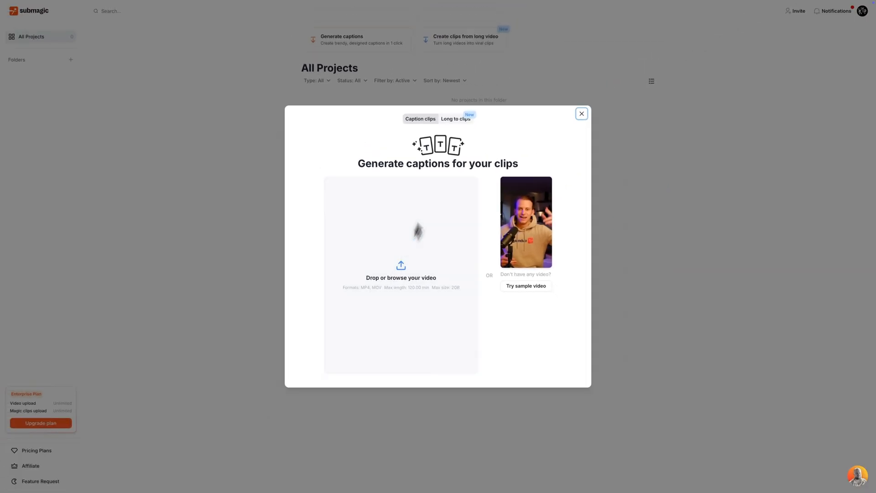
Step: Check the Long to clips option with its YouTube URL field, then return to Caption clips
left_click(455, 118)
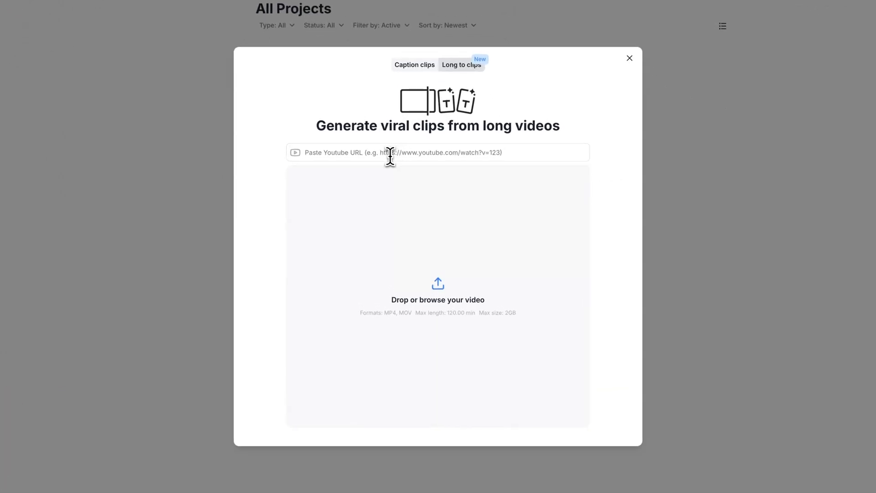
left_click(438, 152)
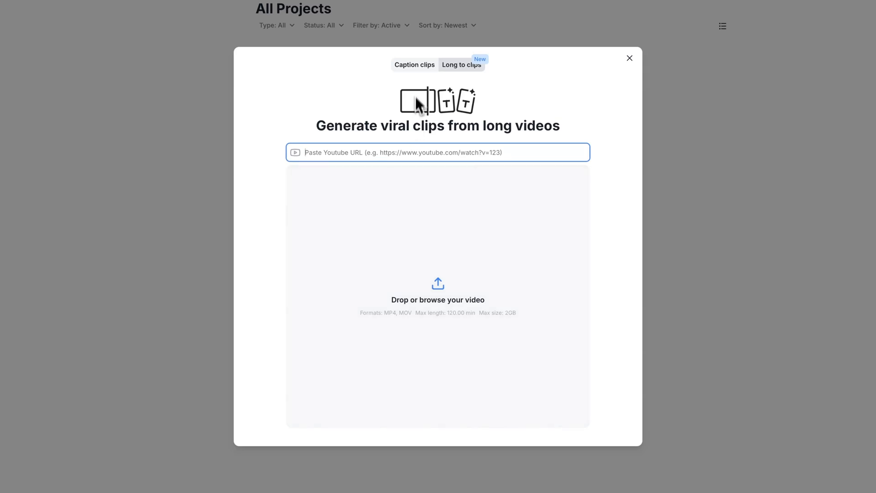
left_click(414, 64)
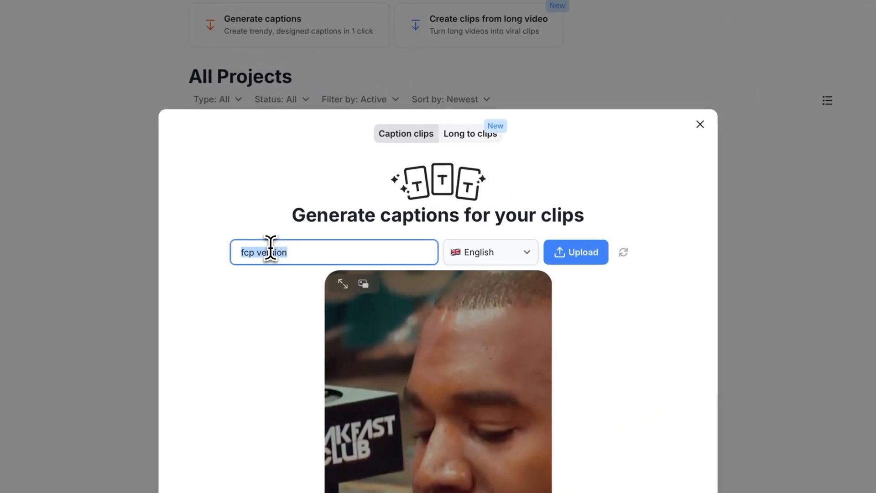
Step: Name the clip Kanye West, keep English as the caption language and upload it
type("Kanye W")
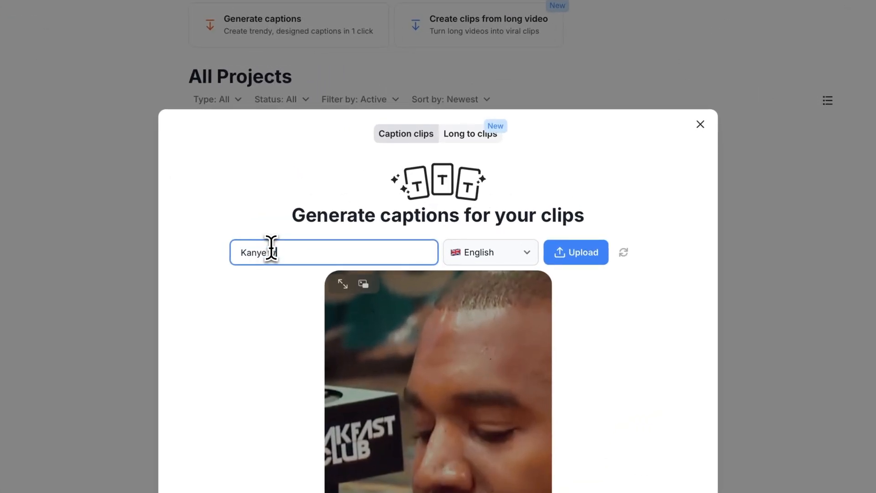
left_click(490, 251)
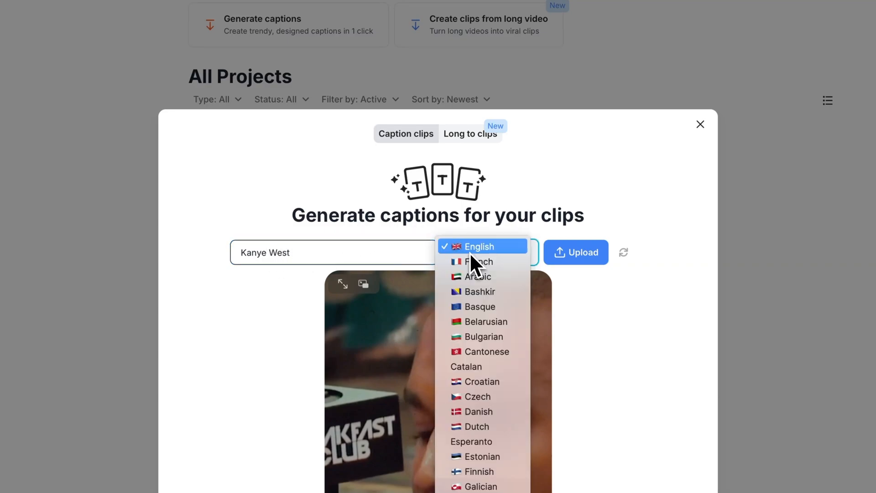
mouse_move(478, 276)
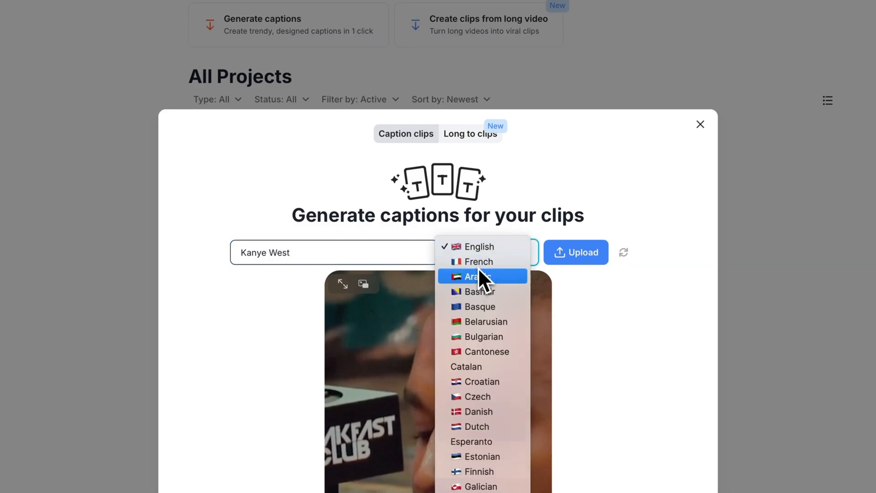
mouse_move(500, 247)
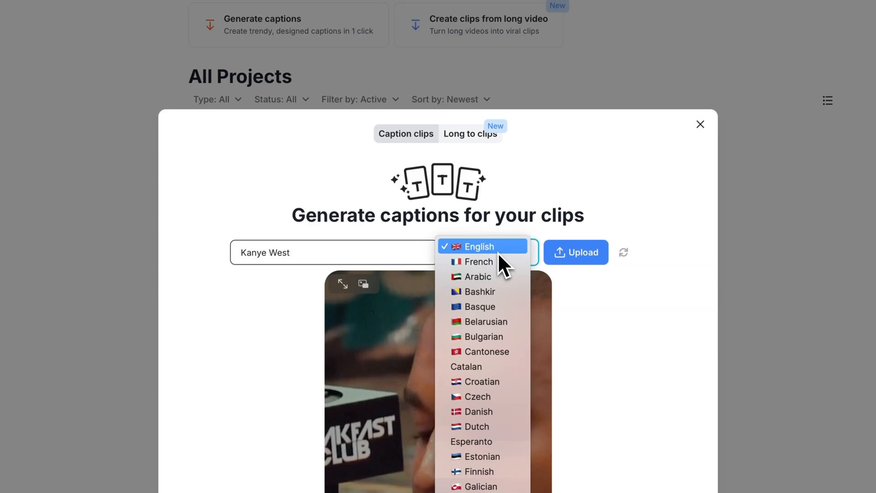
left_click(478, 246)
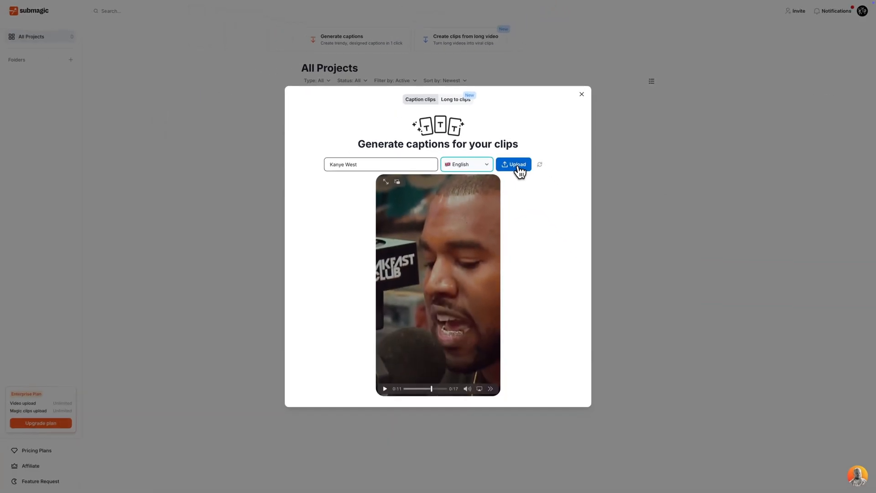
left_click(513, 164)
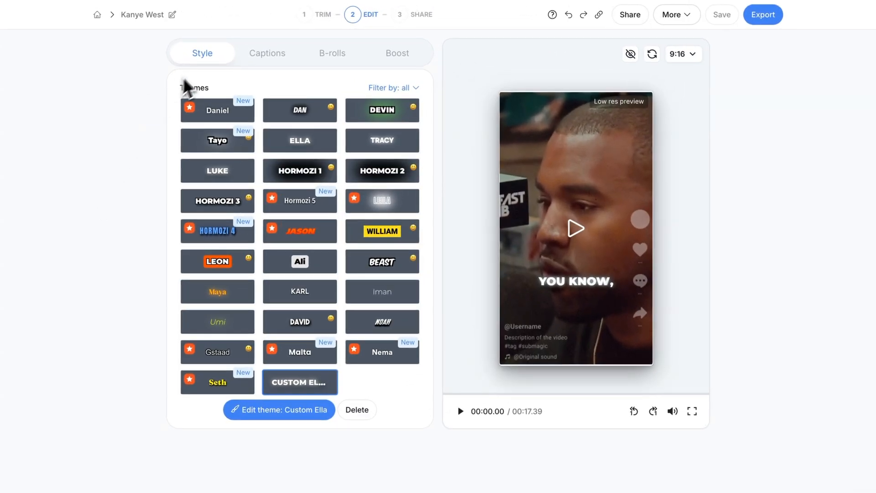
mouse_move(288, 94)
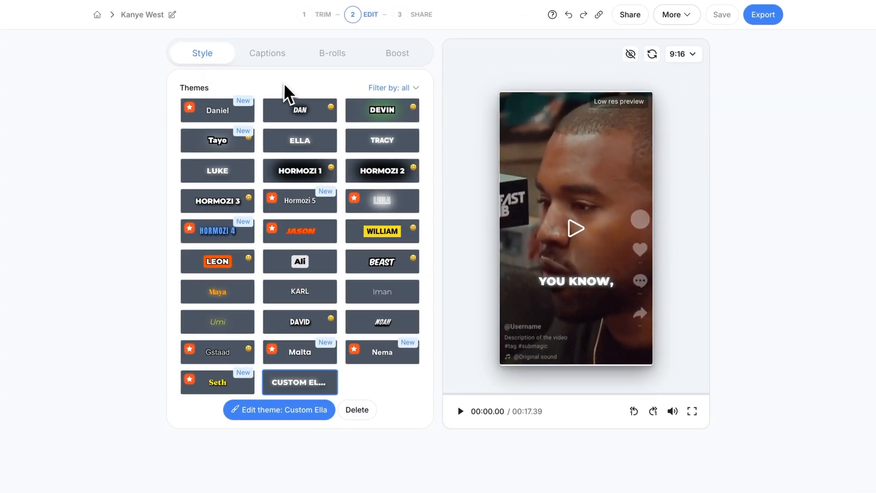
Step: Apply the Ella caption theme and toggle the safe zone overlay off and back on
left_click(300, 140)
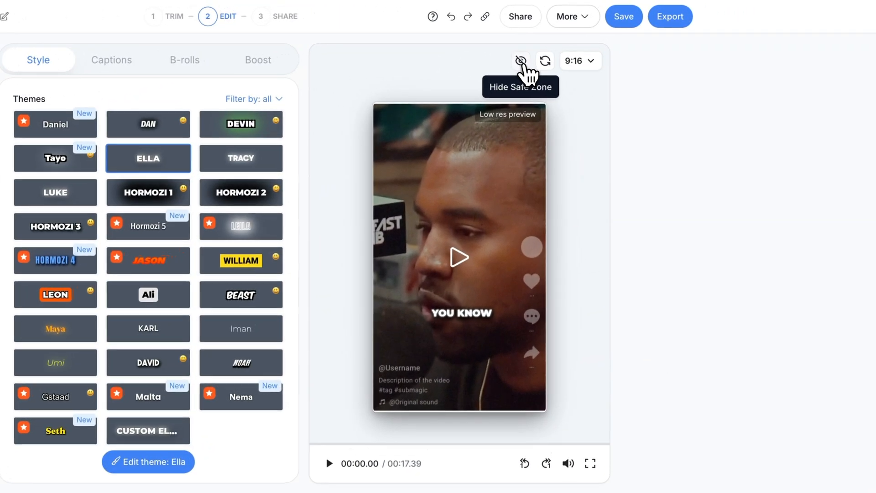
left_click(519, 60)
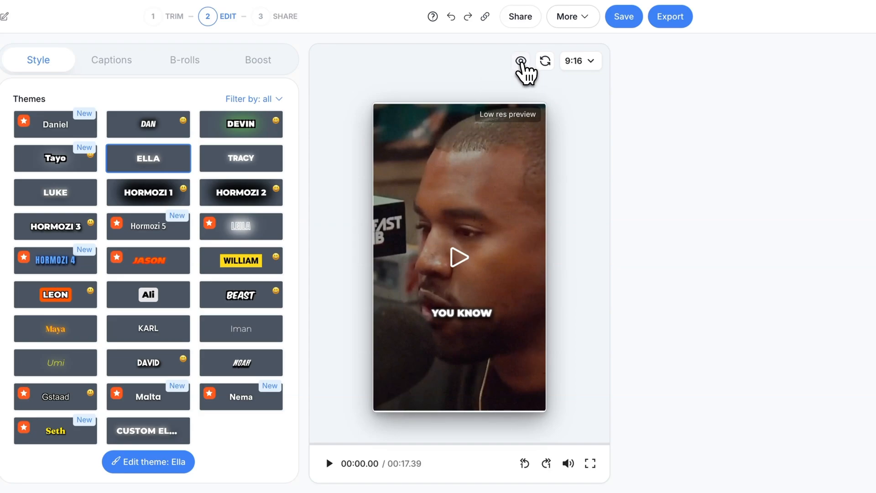
left_click(520, 61)
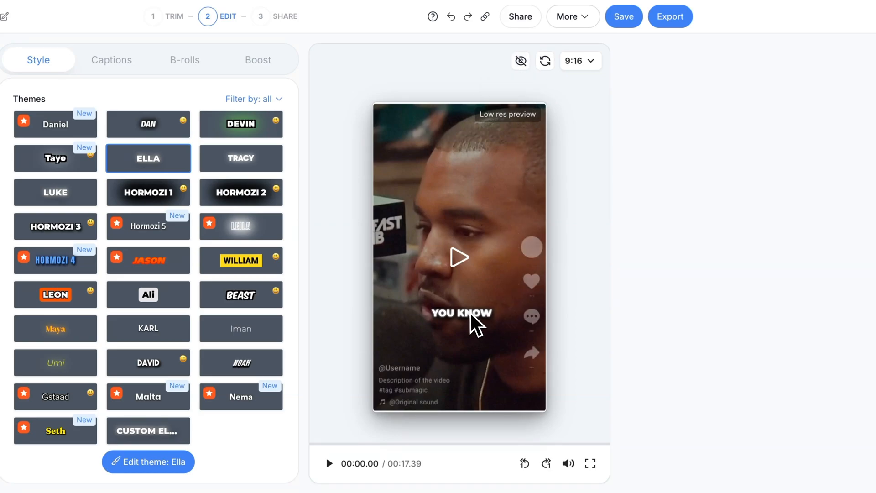
mouse_move(472, 327)
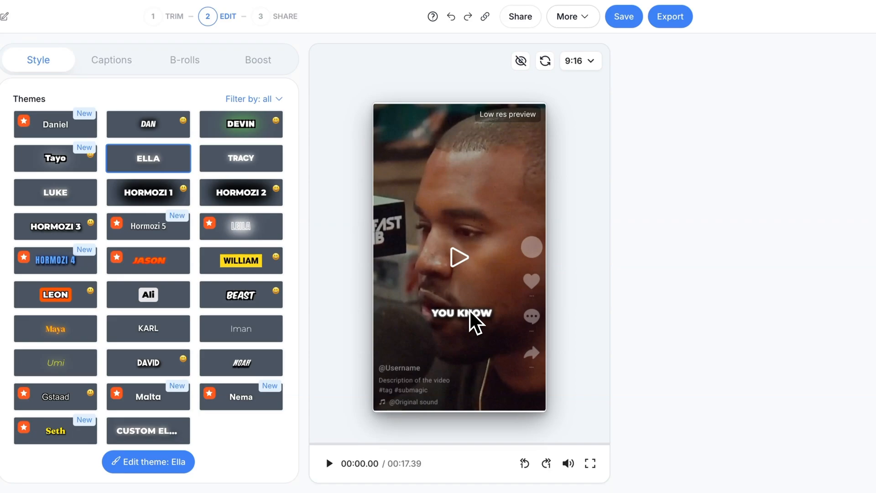
mouse_move(519, 60)
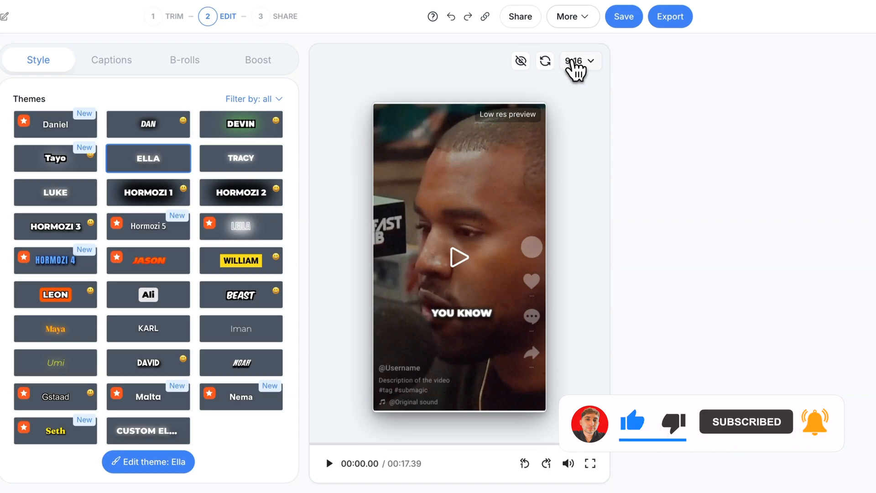
Step: Reframe the clip to 4:5, then to 16:9 landscape, and revisit the ratio choices
left_click(579, 60)
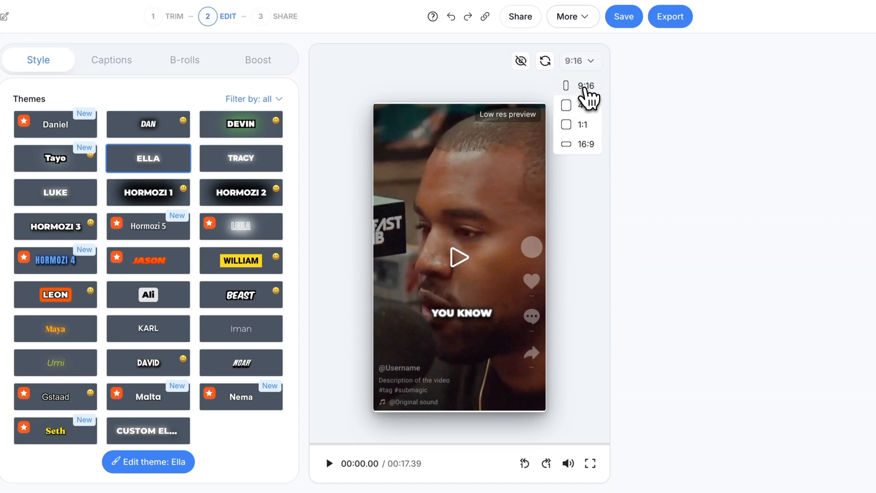
left_click(565, 105)
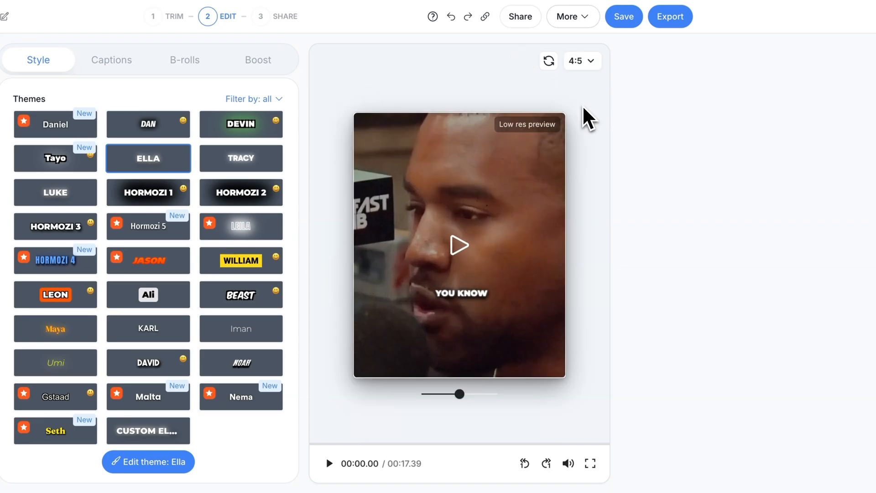
left_click(581, 61)
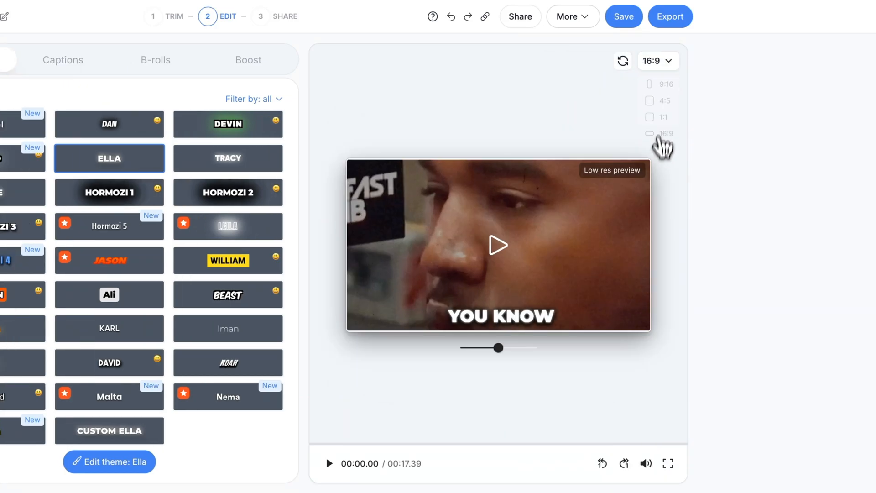
left_click(657, 60)
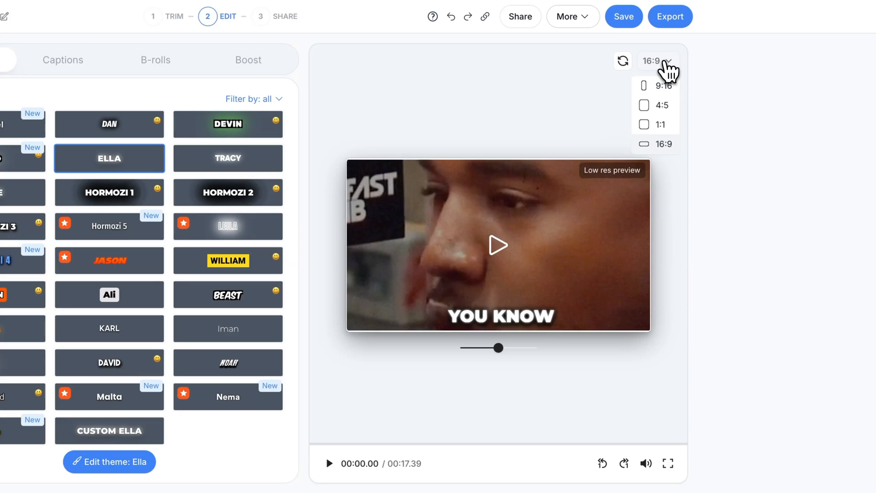
left_click(662, 86)
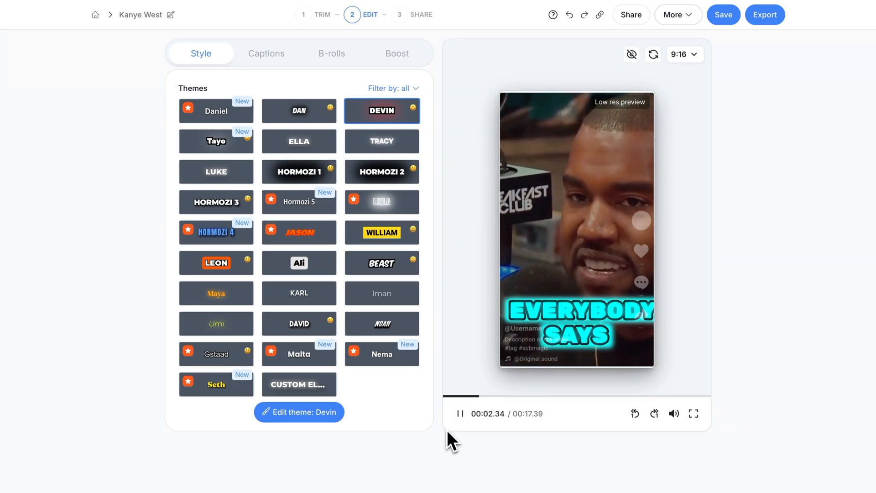
Step: Return the clip to 9:16, try the Devin theme, then apply the Tracy caption theme
scroll("down", 3)
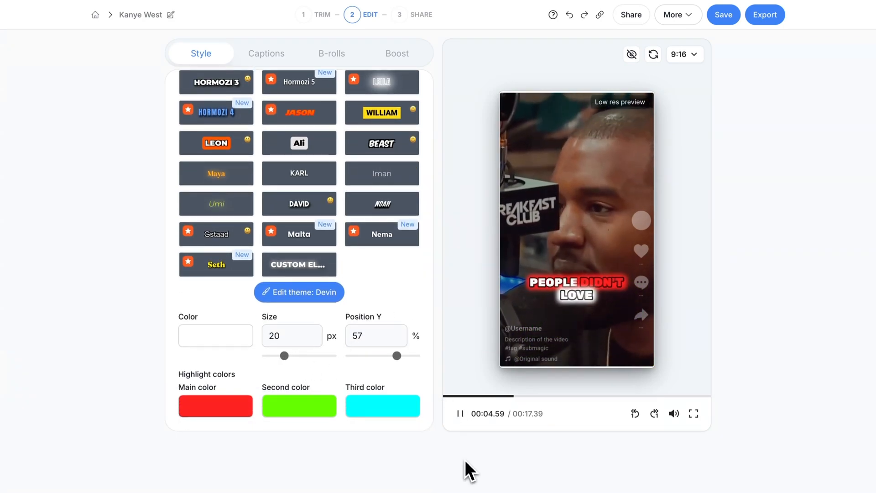
left_click(215, 264)
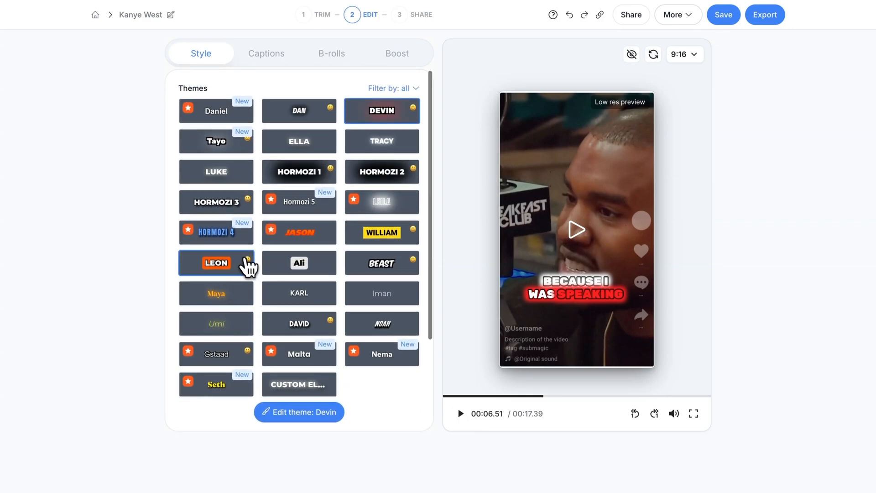
mouse_move(216, 171)
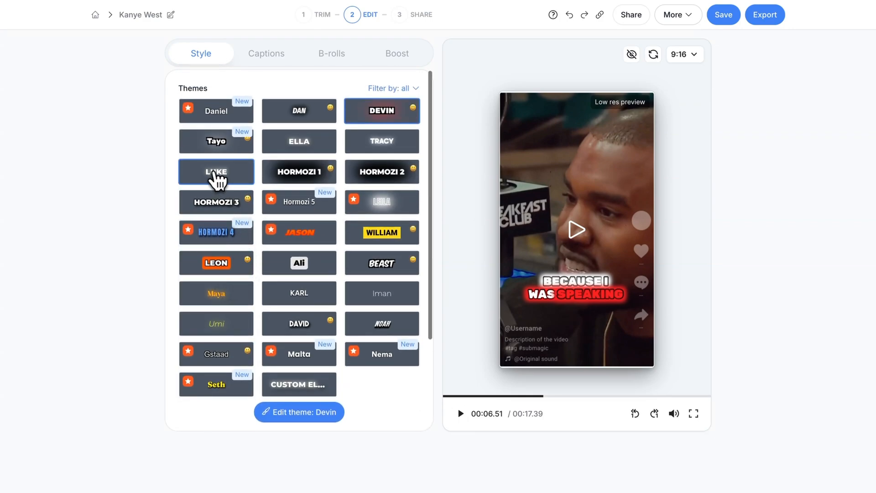
mouse_move(299, 141)
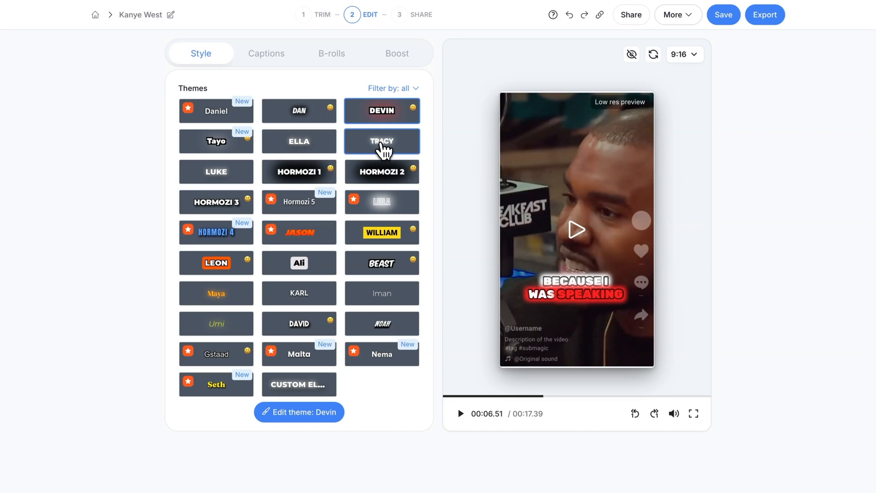
left_click(381, 141)
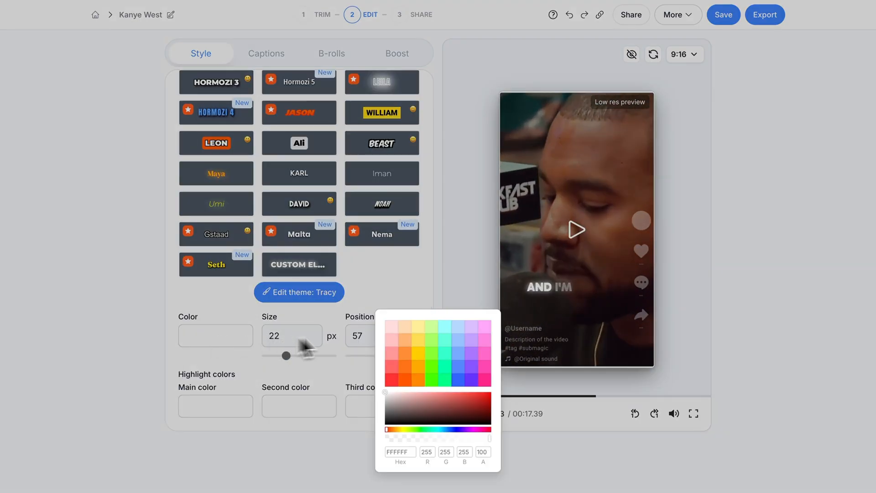
Step: Make the captions yellow, slightly smaller, and raise them to about 37% height
left_click(423, 360)
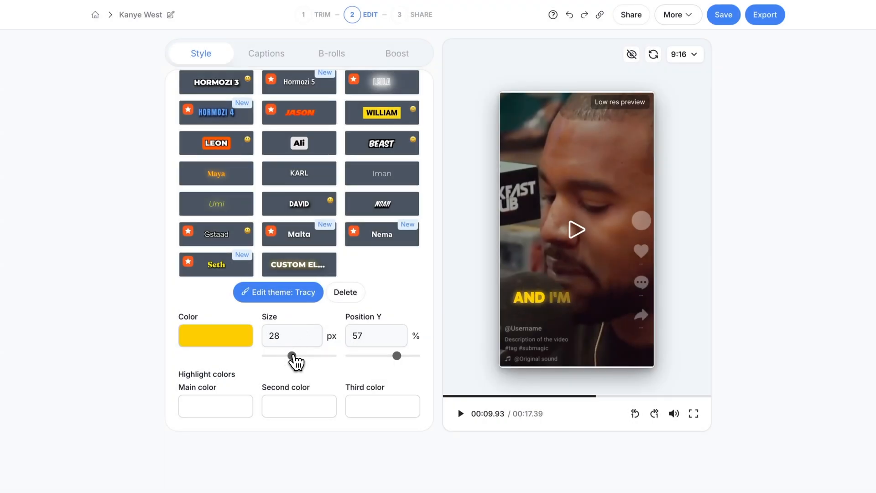
left_click_drag(292, 355, 285, 356)
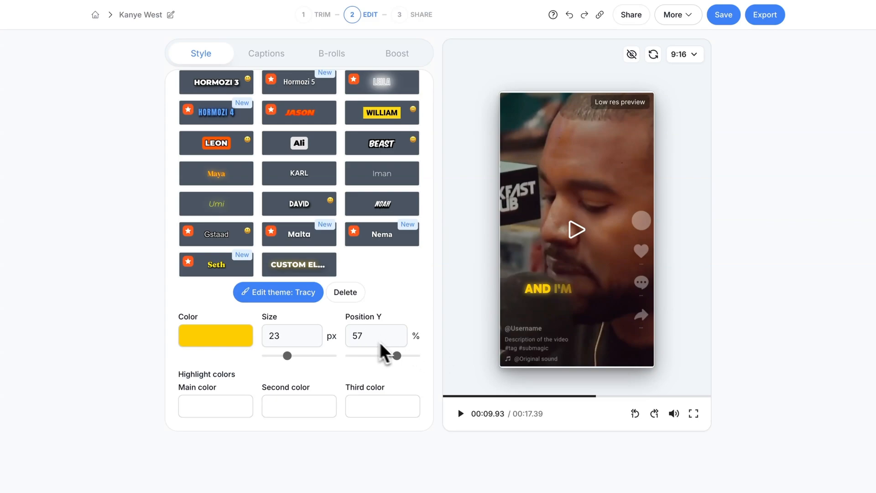
left_click_drag(395, 356, 388, 356)
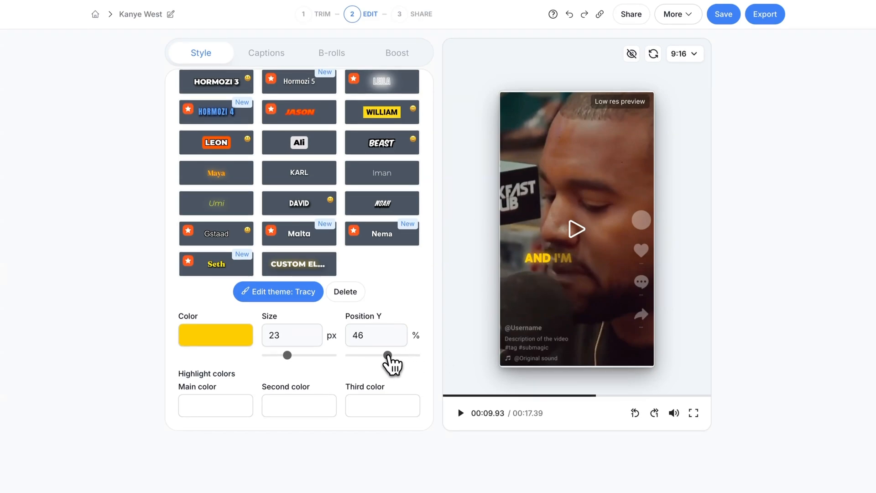
left_click_drag(389, 355, 383, 355)
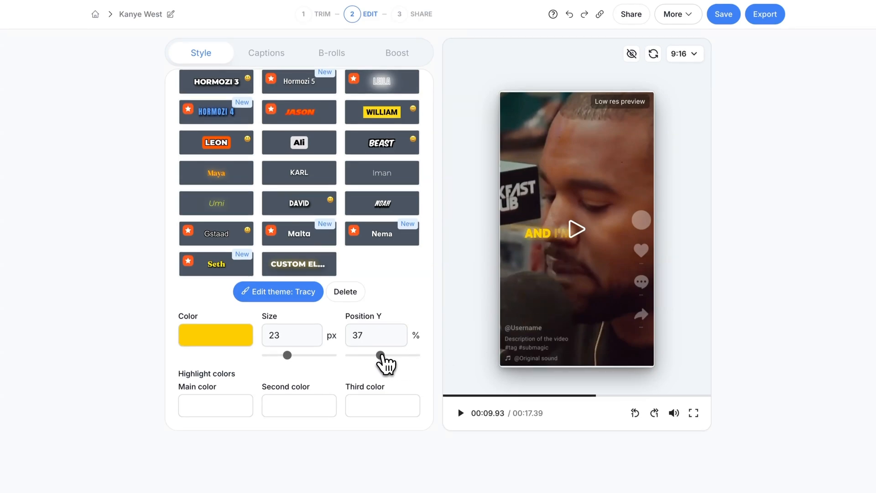
left_click_drag(380, 355, 406, 355)
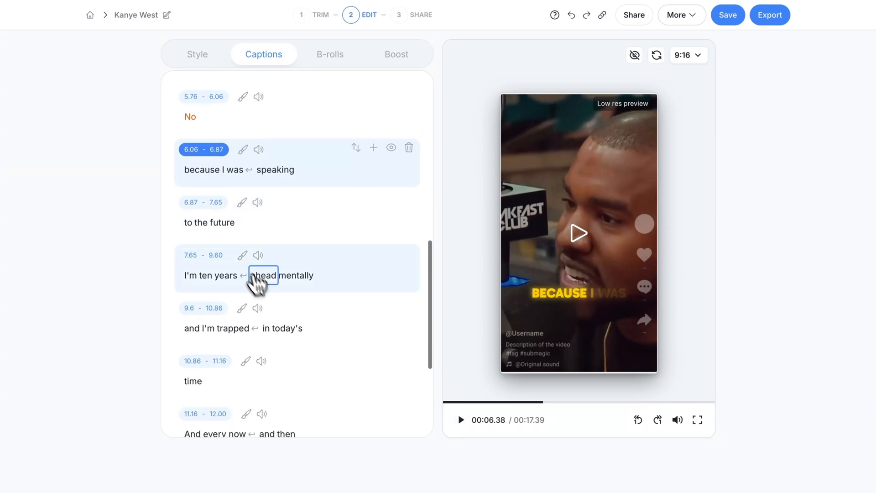
Step: Retype the mistranscribed word 'No' at 5.76–6.06 as 'though'
scroll("down", 3)
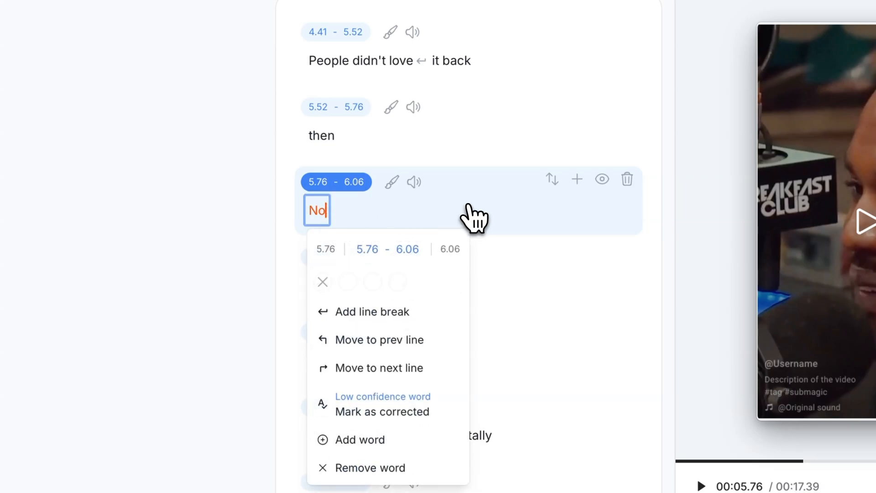
type("though")
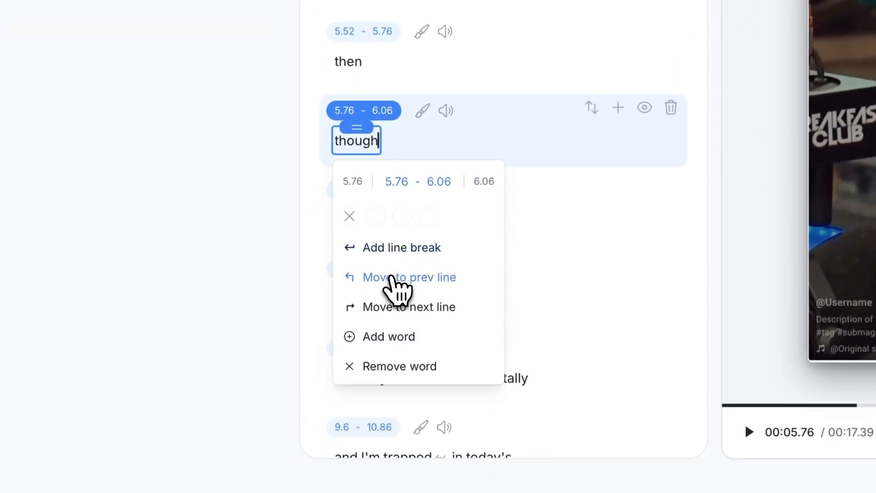
mouse_move(417, 326)
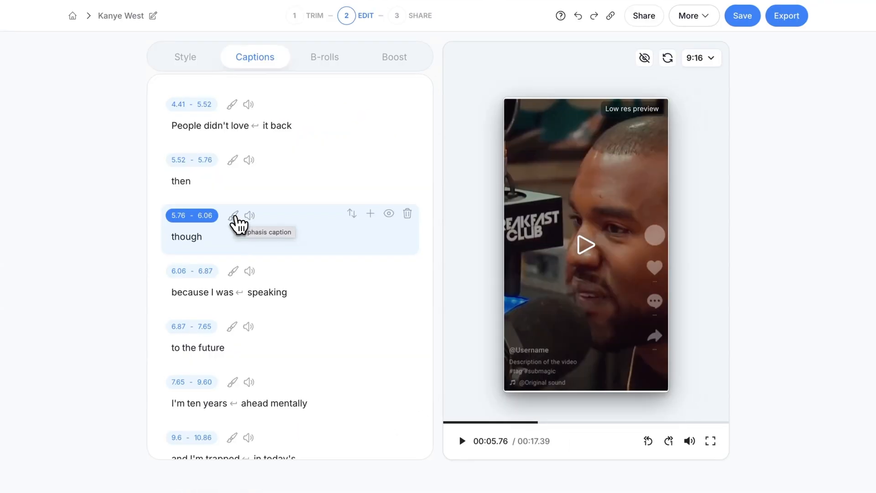
mouse_move(541, 435)
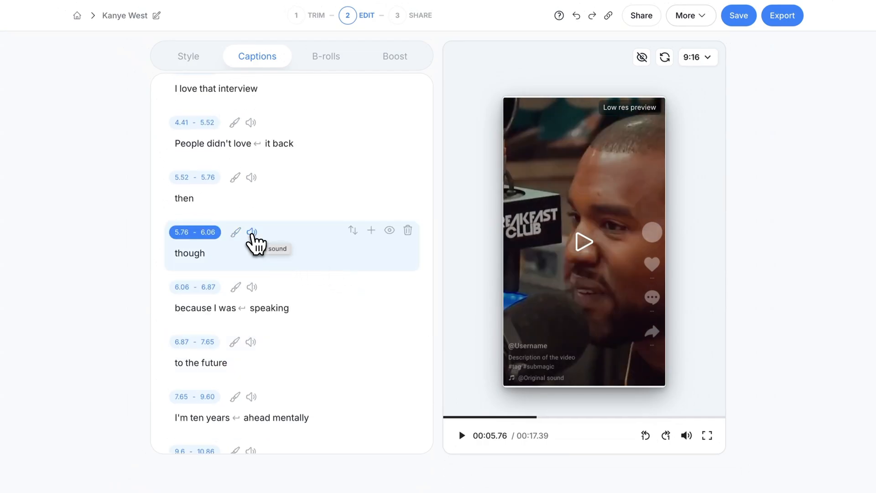
left_click(251, 231)
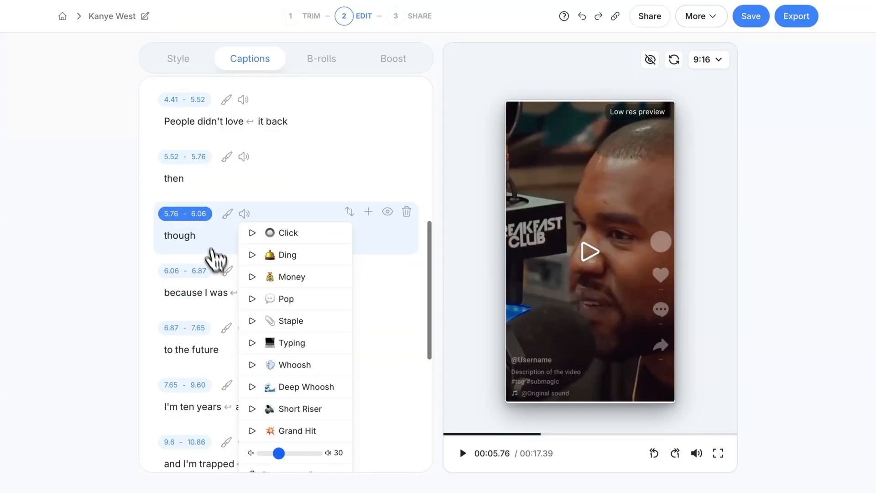
mouse_move(306, 261)
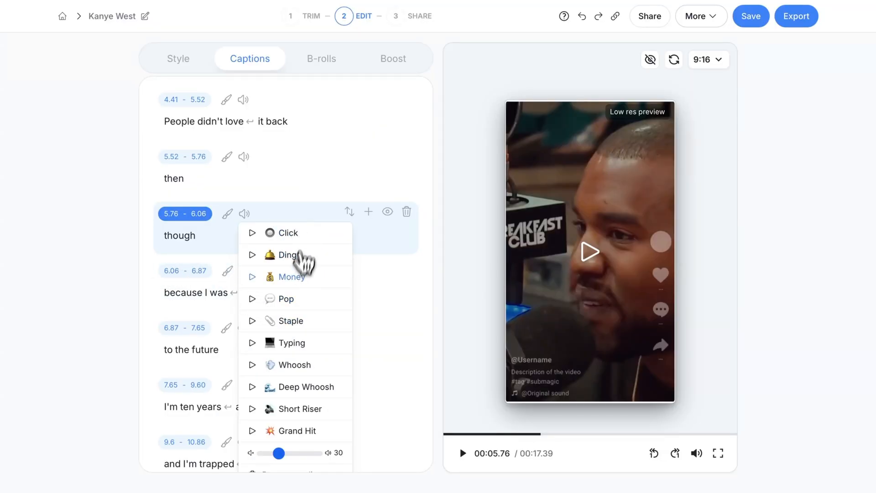
scroll("down", 3)
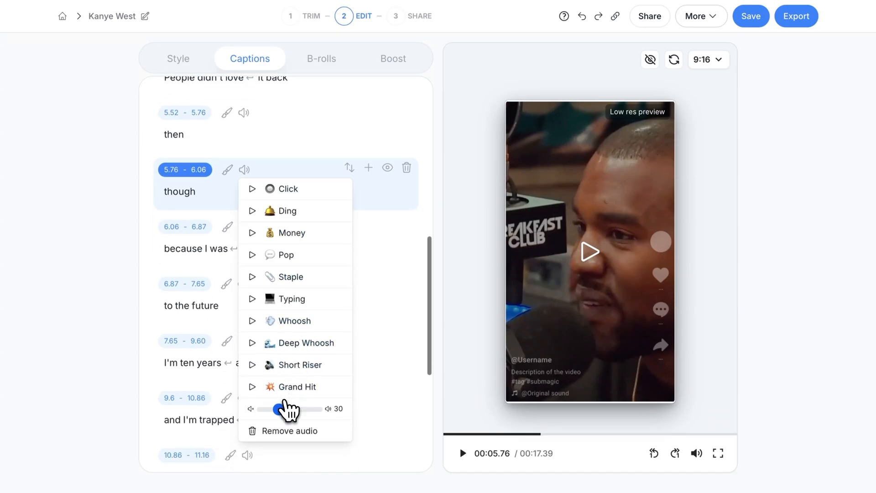
left_click_drag(276, 408, 282, 361)
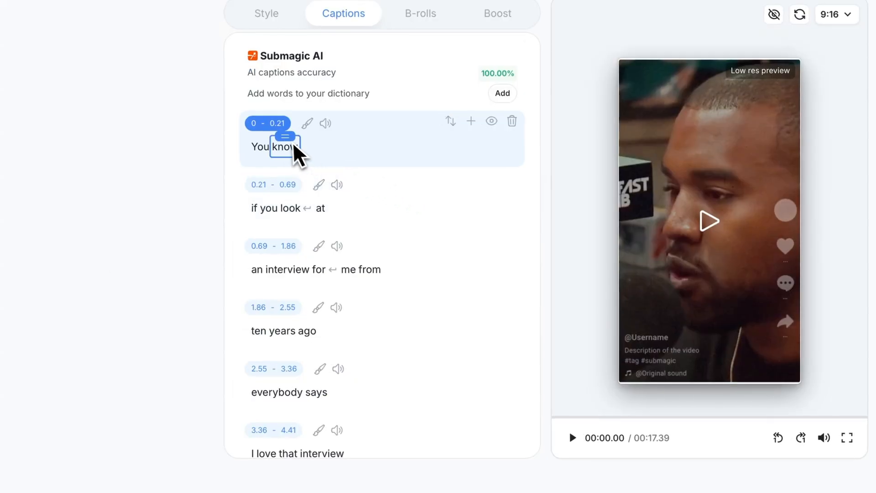
Step: End the 0.21–0.69 'if you look at' line slightly earlier at 0.68 and save
left_click(274, 185)
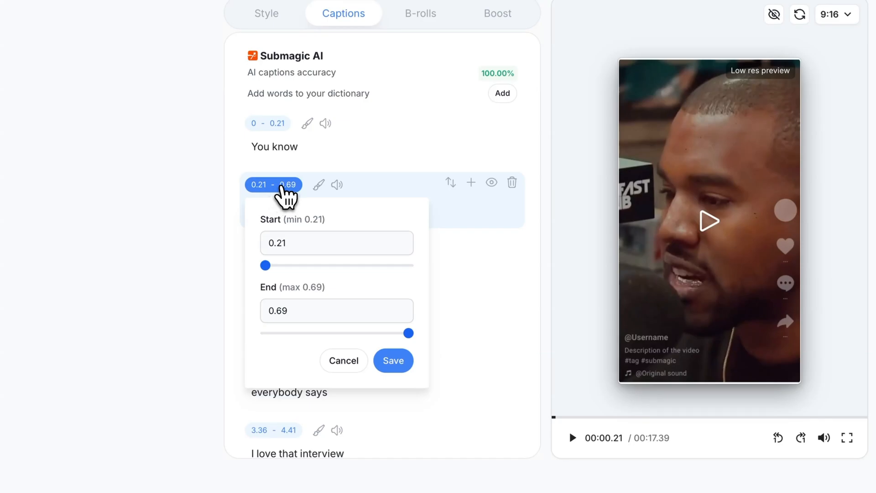
left_click_drag(407, 333, 382, 333)
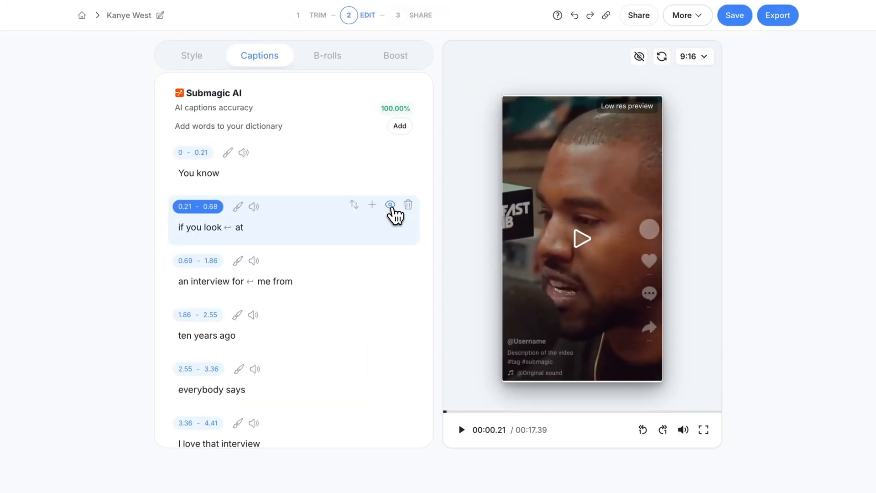
left_click(390, 205)
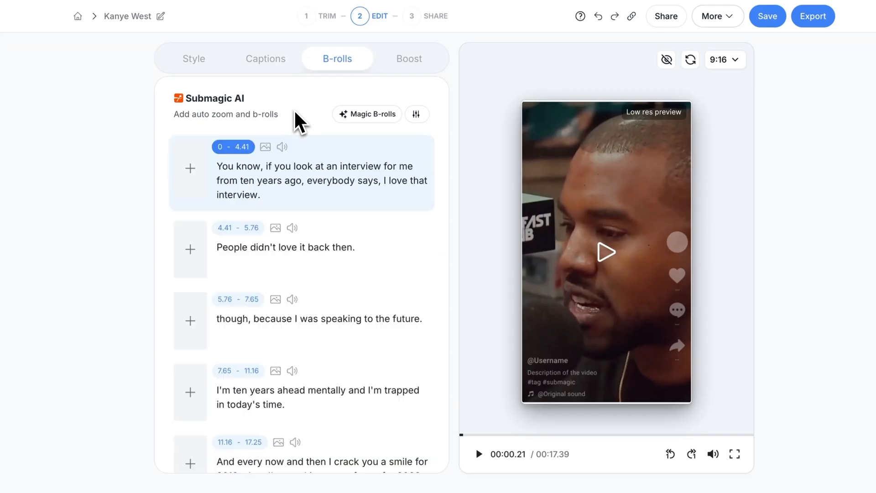
mouse_move(581, 257)
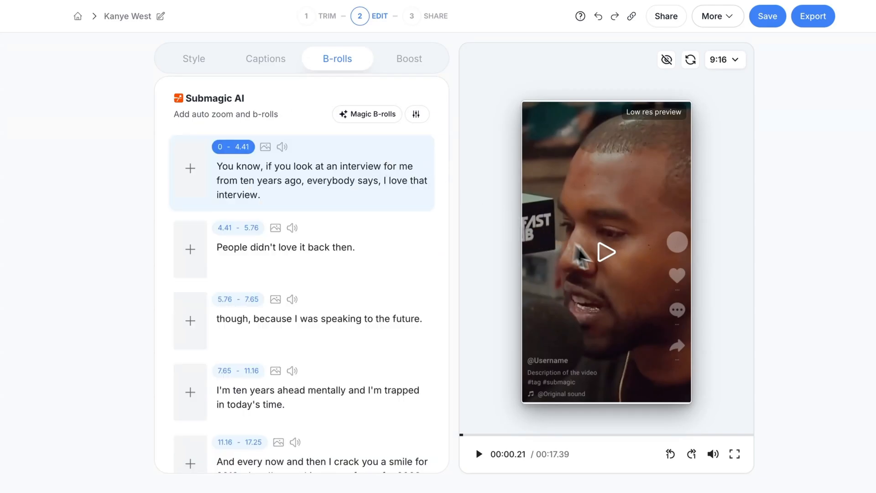
Step: Start B-roll for the speaking-to-the-future line and compare free versus premium stock videos
scroll("down", 3)
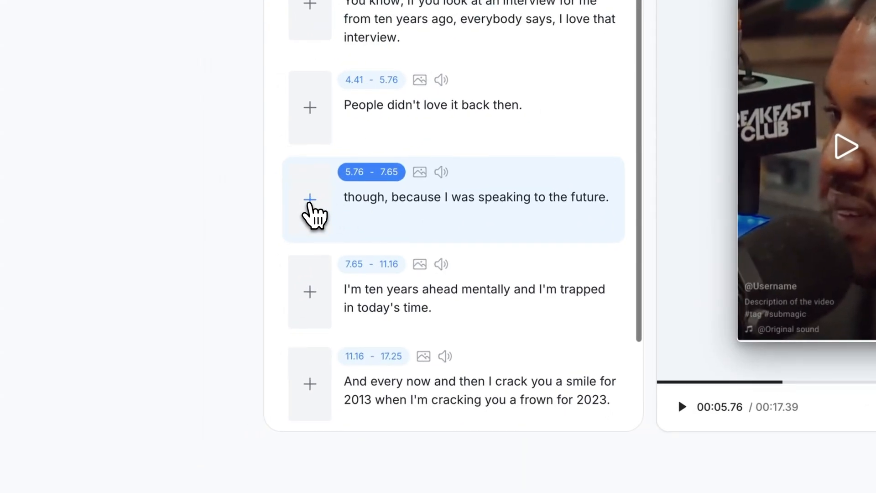
left_click(309, 199)
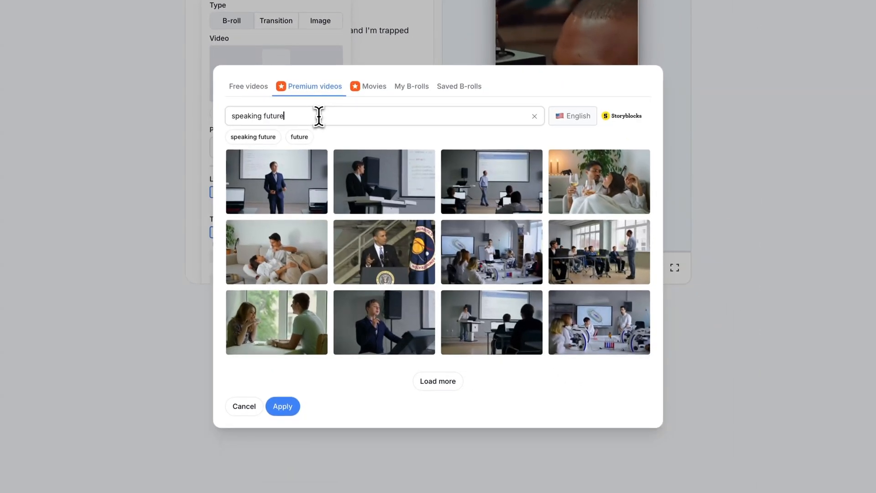
mouse_move(400, 126)
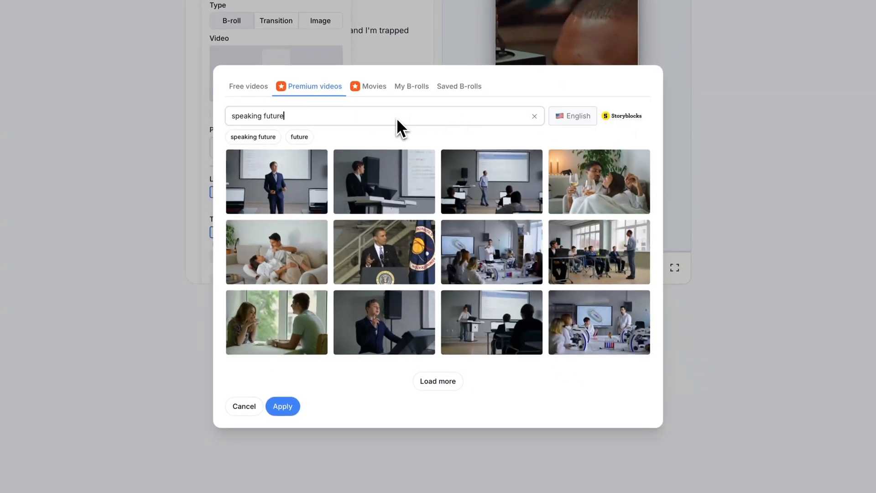
left_click(248, 87)
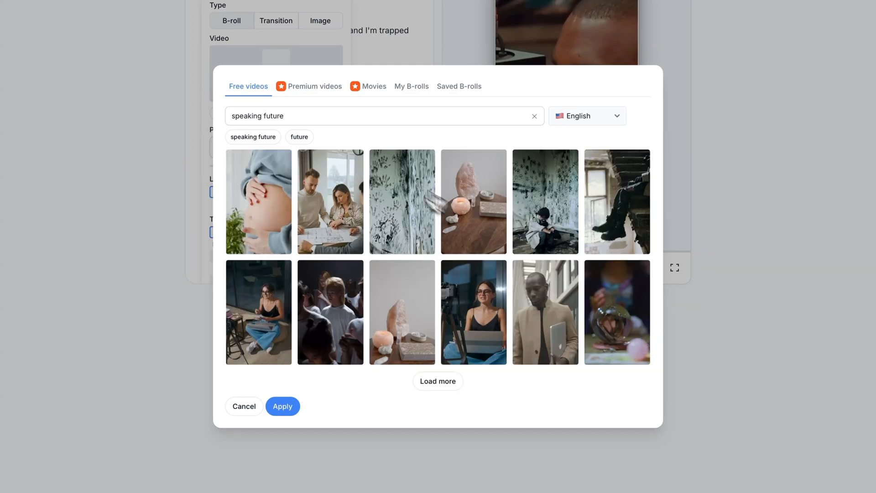
left_click(314, 86)
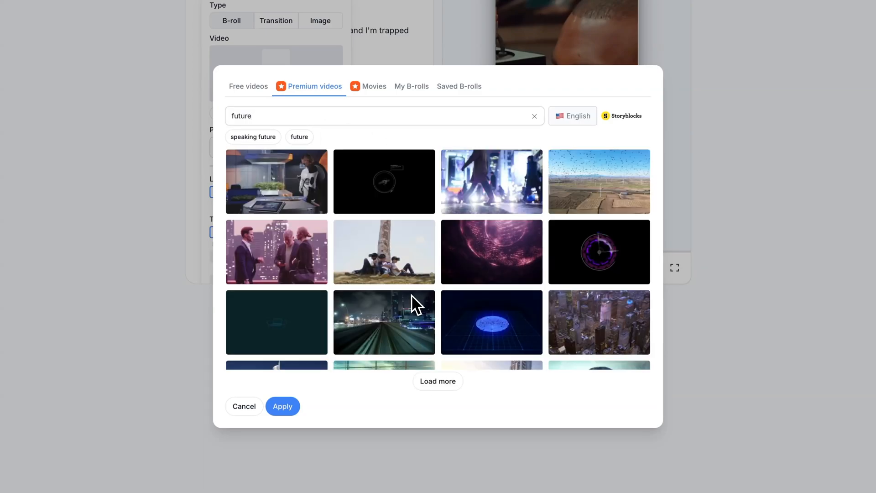
Step: Choose the premium clip of a man at a window and apply it as B-roll
scroll("down", 3)
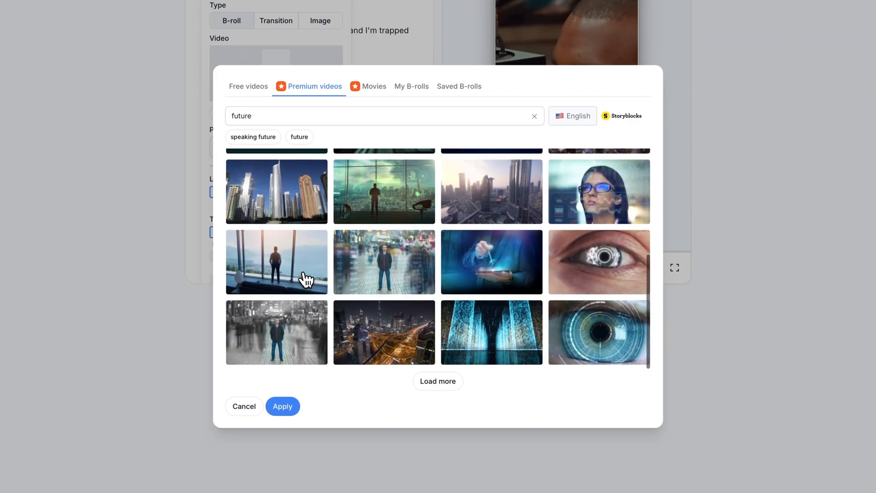
left_click(276, 261)
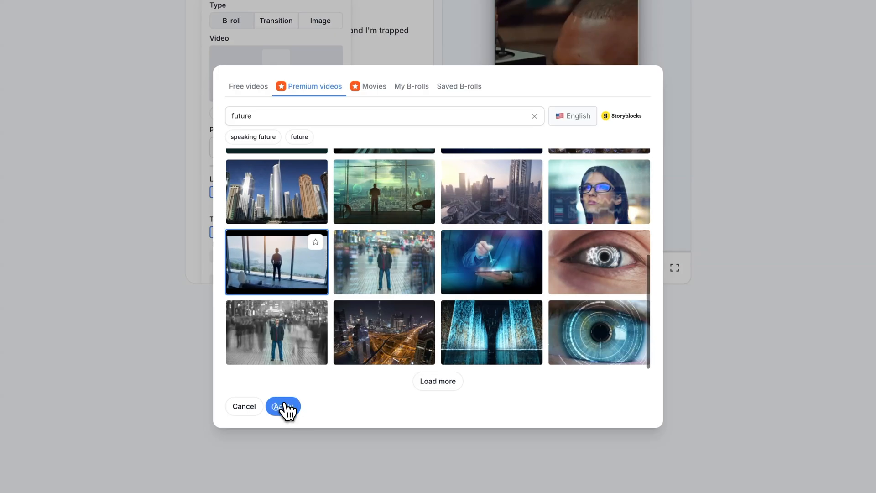
left_click(283, 406)
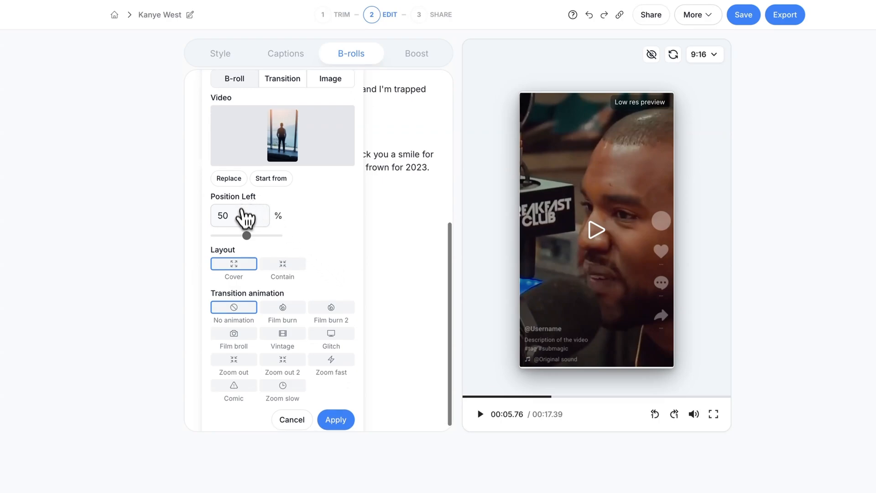
mouse_move(248, 258)
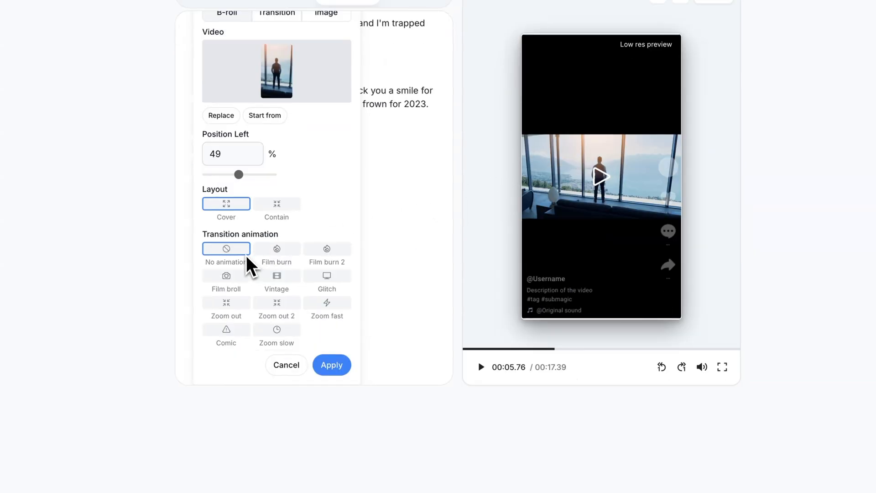
Step: Keep the window clip at Cover layout with no animation, then review and close its settings
left_click(266, 310)
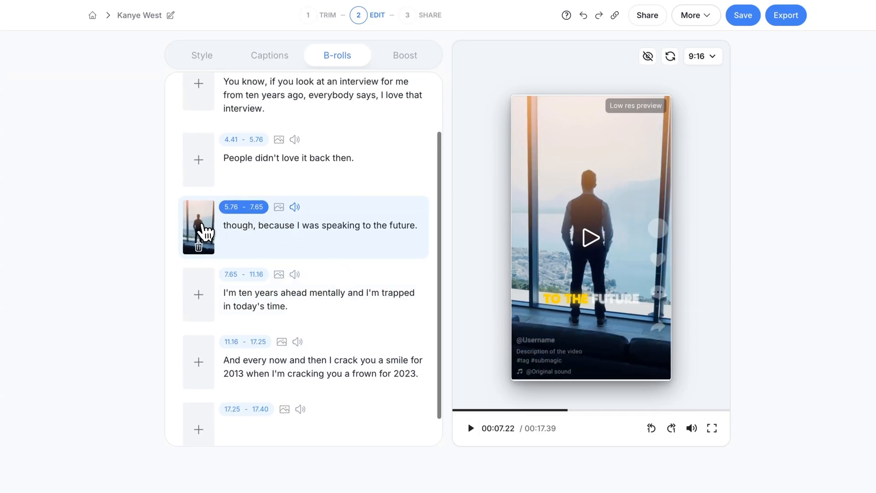
left_click(199, 228)
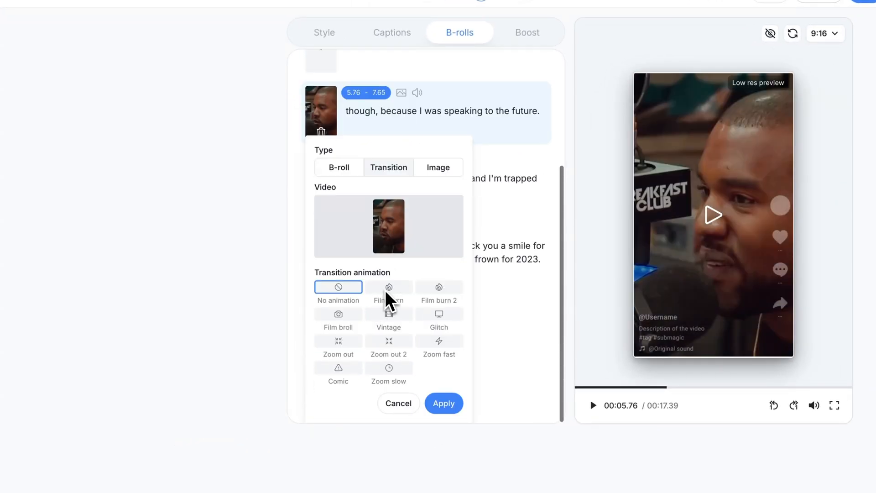
left_click(438, 167)
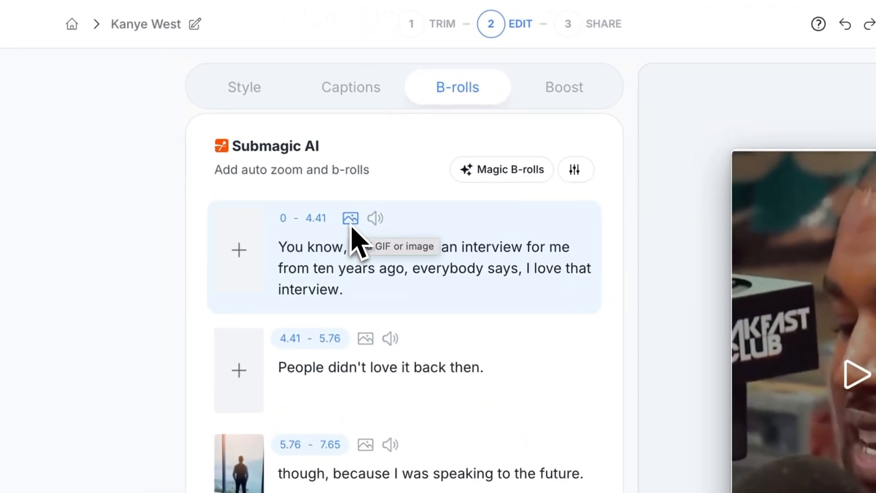
Step: Run Magic B-rolls and preview the clips added to the every-now-and-then and speaking-to-the-future lines
scroll("down", 3)
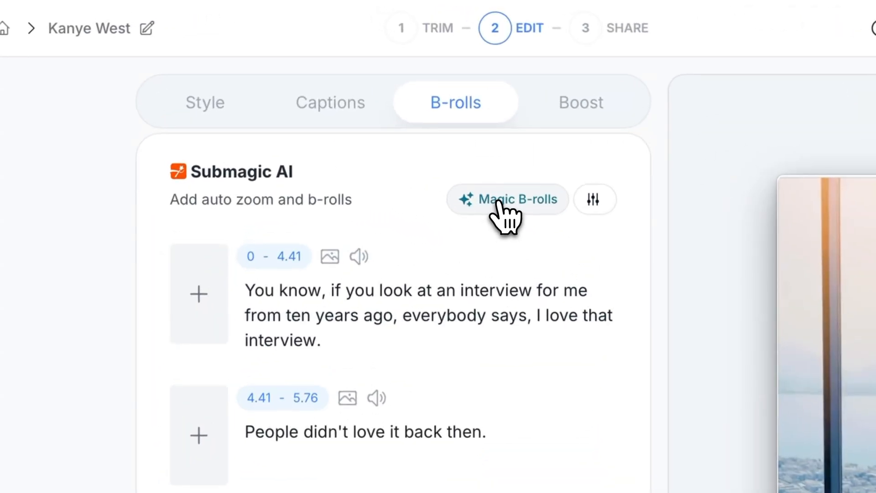
left_click(507, 199)
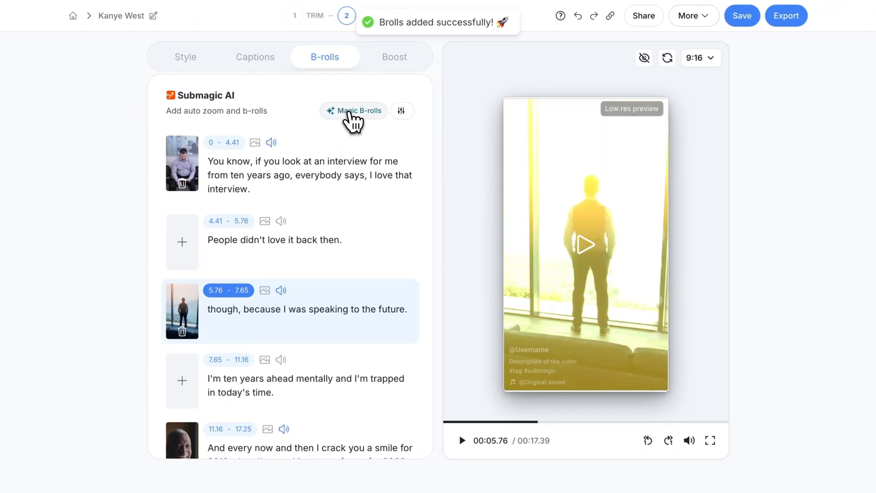
scroll("down", 3)
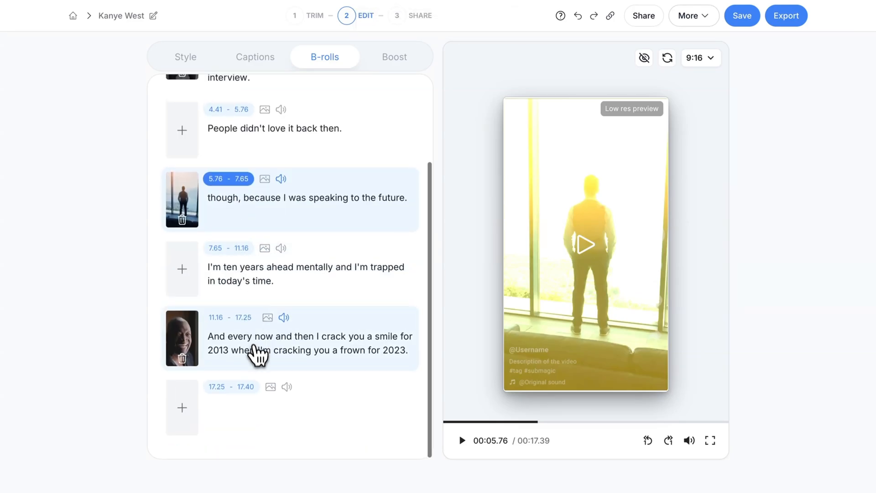
left_click(230, 318)
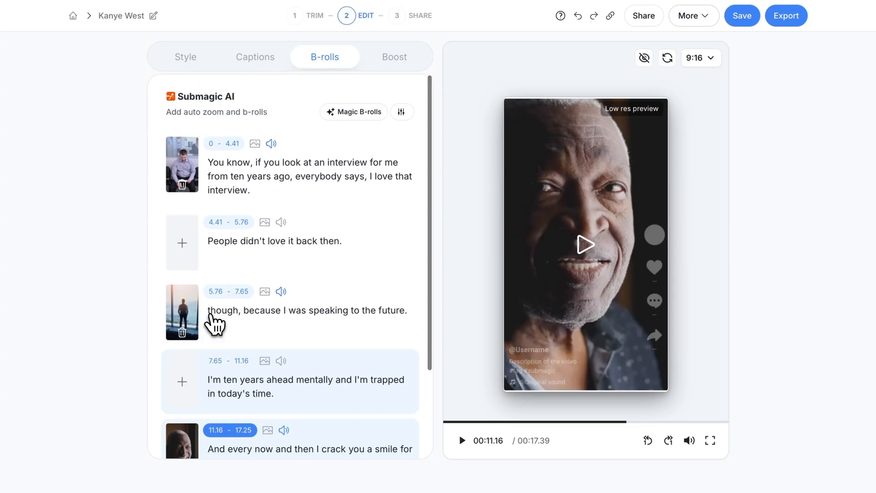
left_click(394, 57)
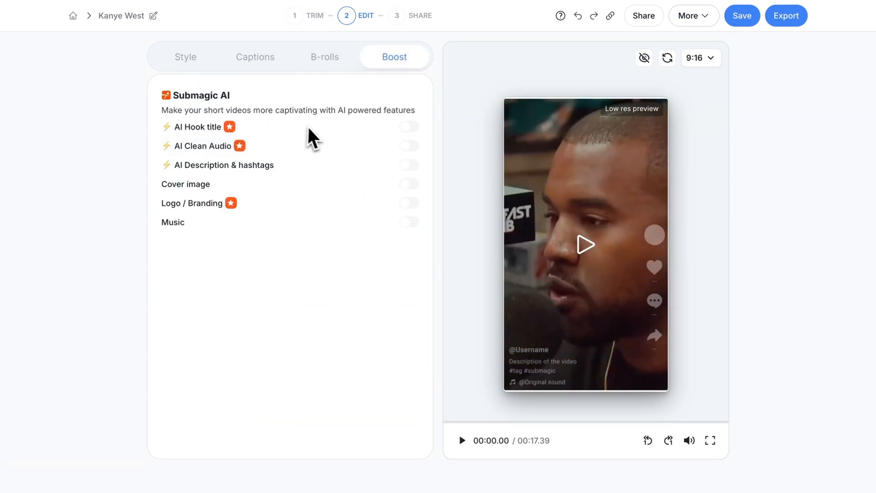
Step: Enable the AI hook title, replace 'Everything' with 'Kanye', and regenerate a new hook
left_click(408, 127)
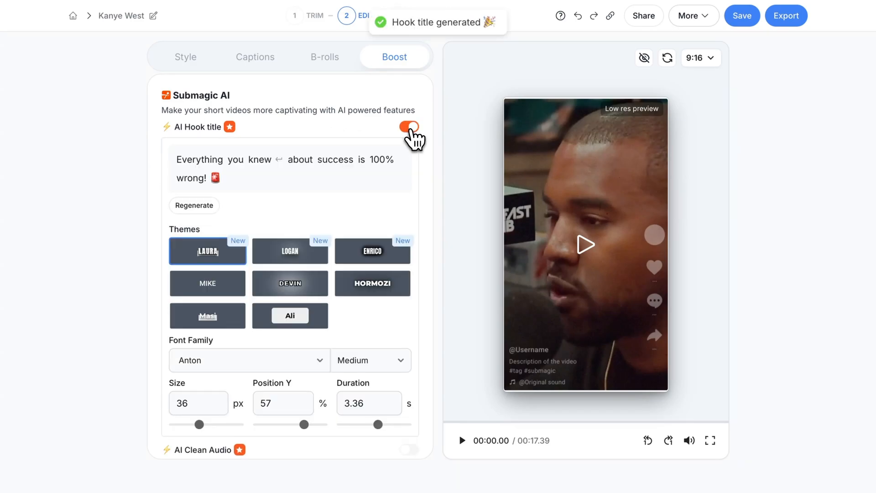
left_click(408, 127)
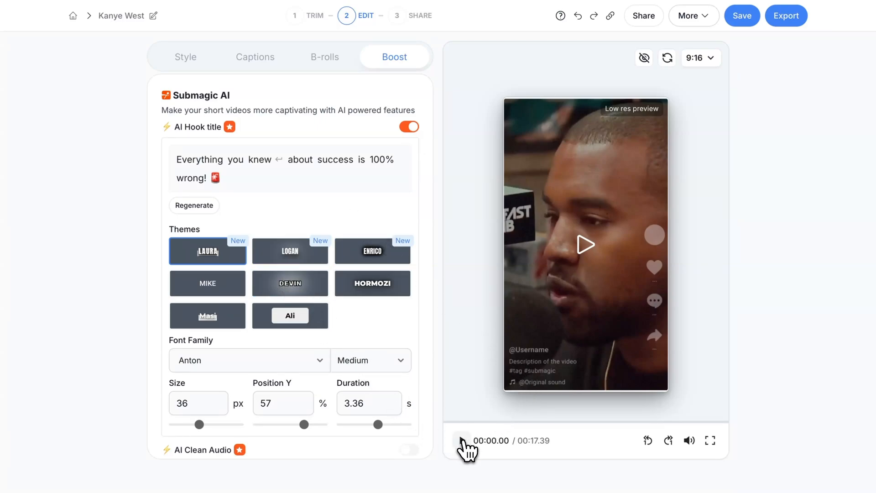
left_click(462, 440)
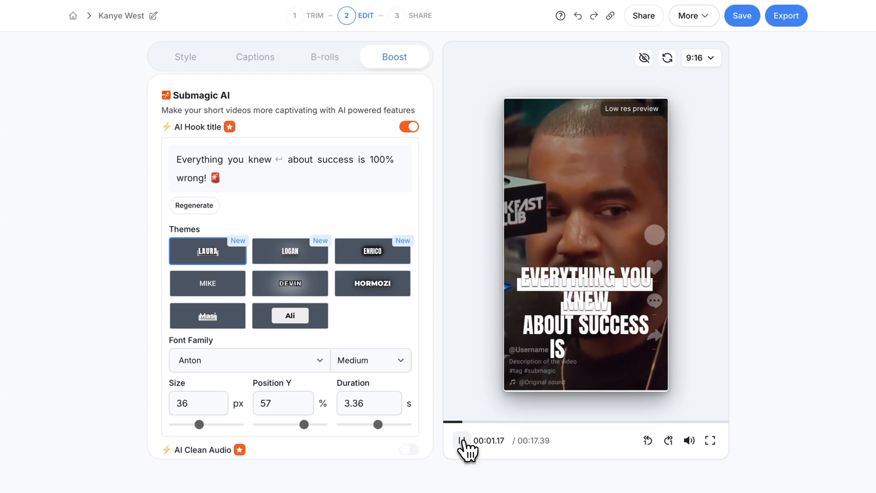
left_click(461, 440)
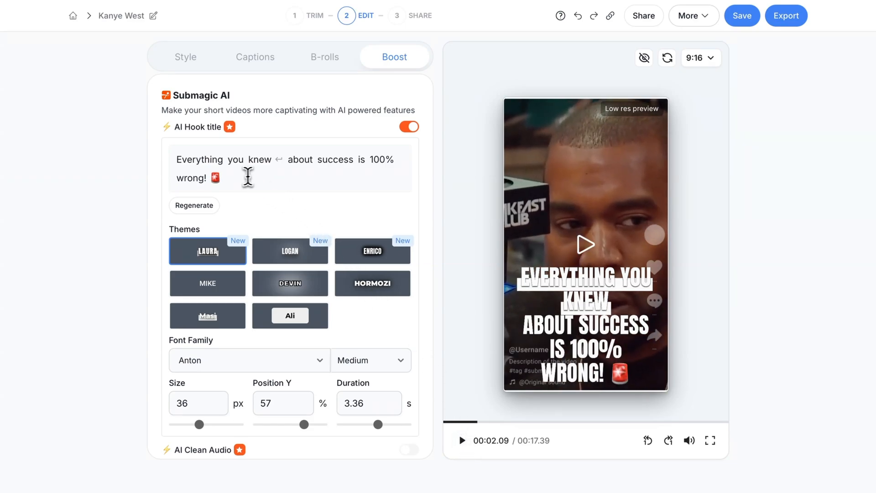
mouse_move(249, 187)
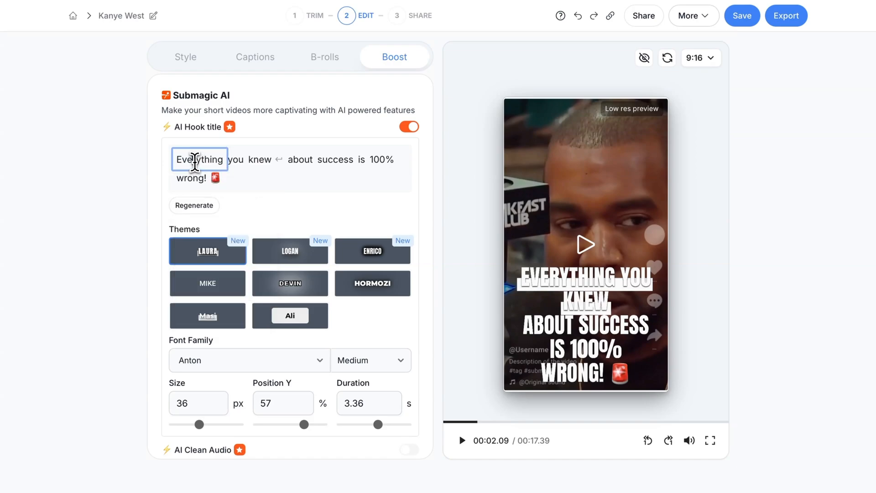
double_click(199, 159)
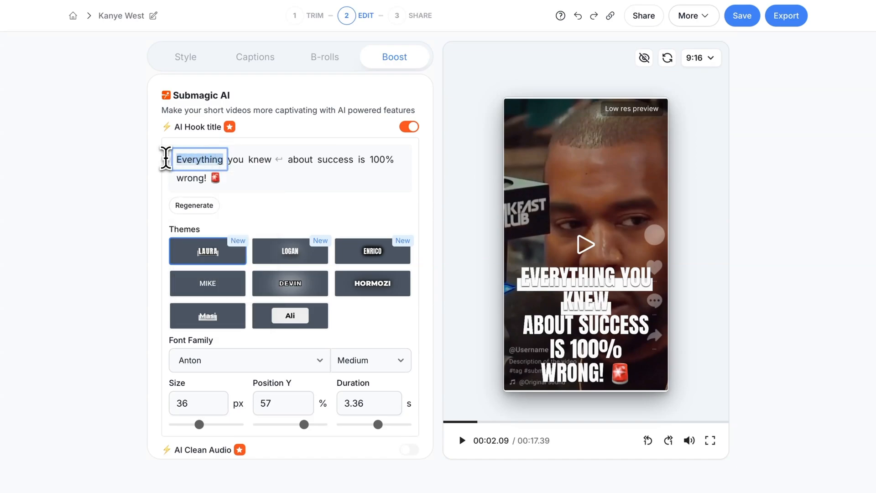
type("Kanye")
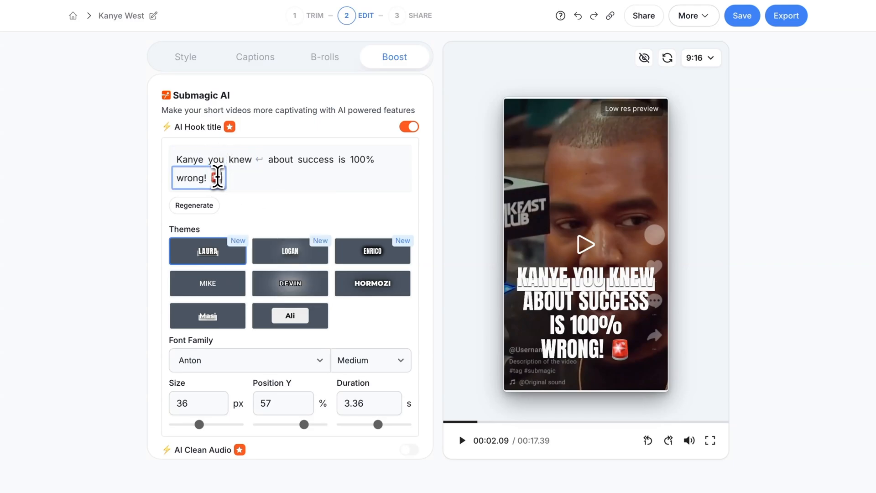
left_click(193, 204)
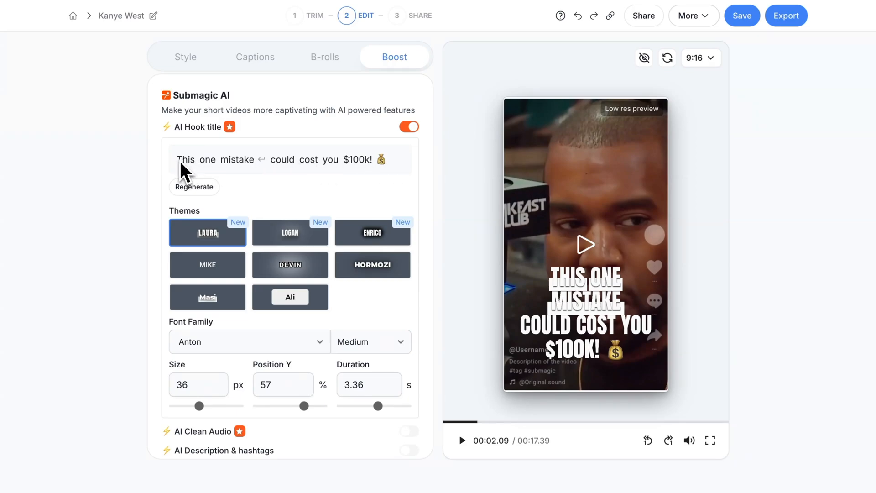
mouse_move(358, 170)
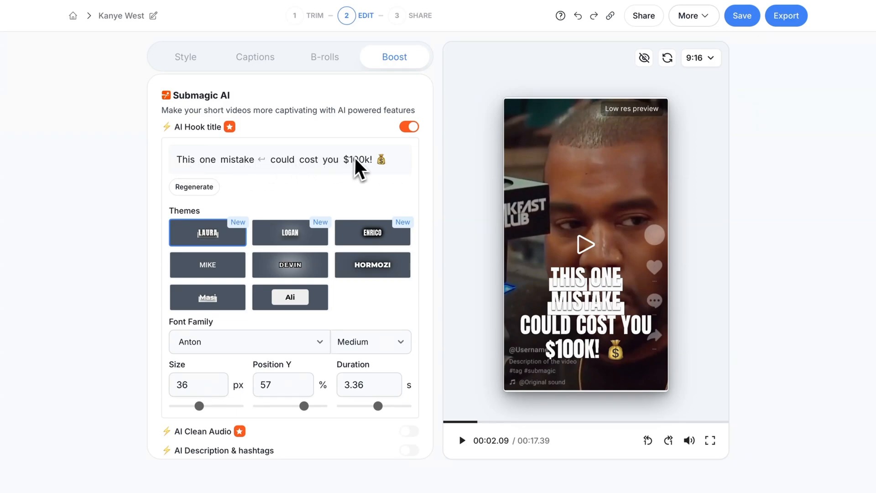
Step: Style the hook title in the HORMOZI theme at 28 px with a different font, then switch it off
left_click_drag(200, 406, 193, 405)
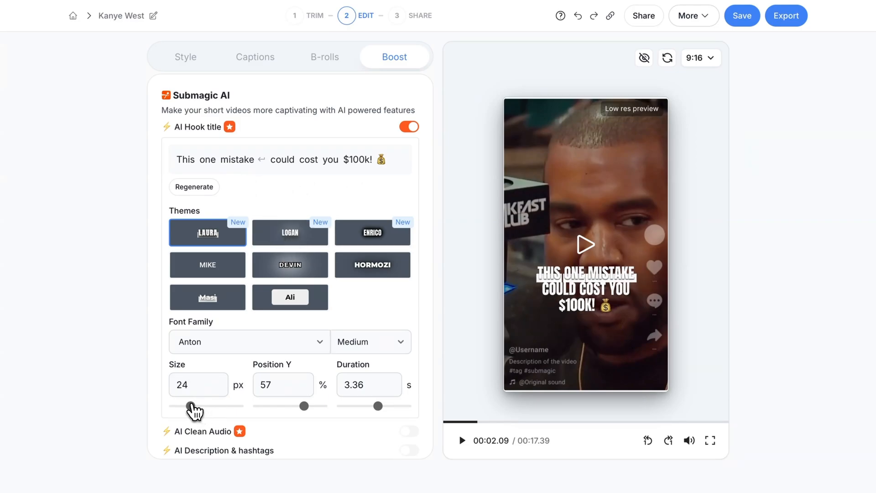
left_click(207, 264)
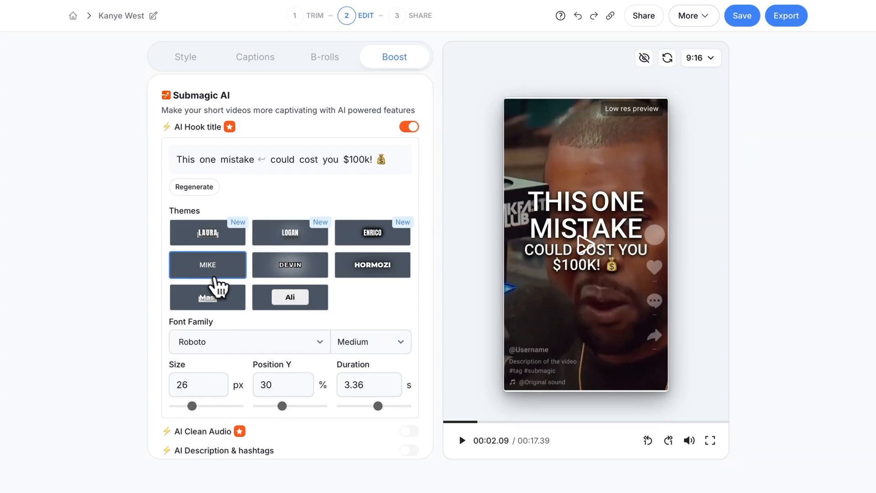
left_click(371, 264)
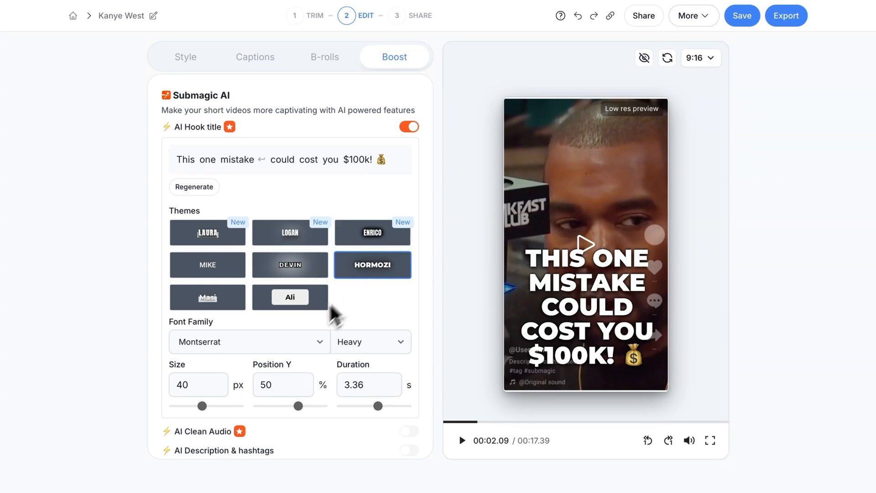
left_click_drag(202, 406, 192, 405)
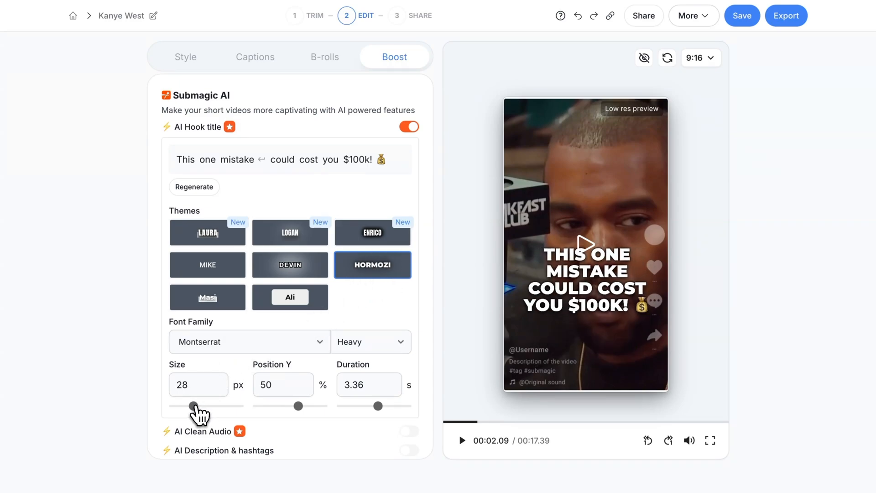
left_click(247, 341)
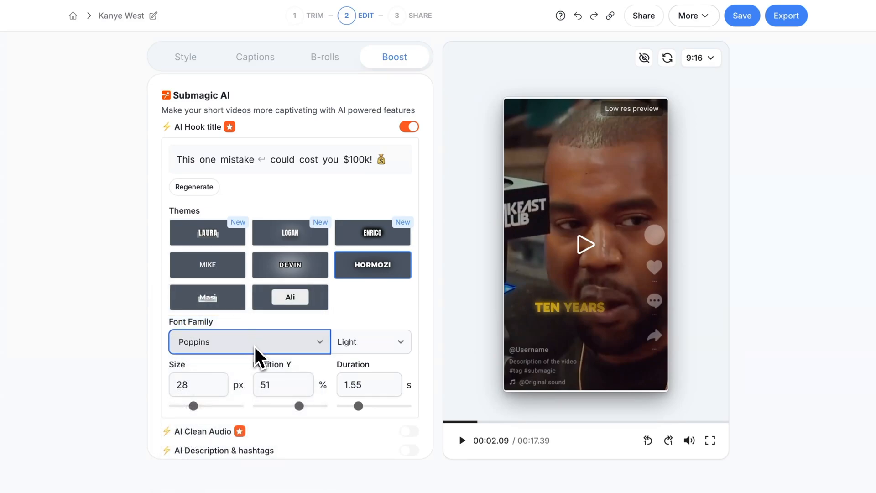
left_click(408, 127)
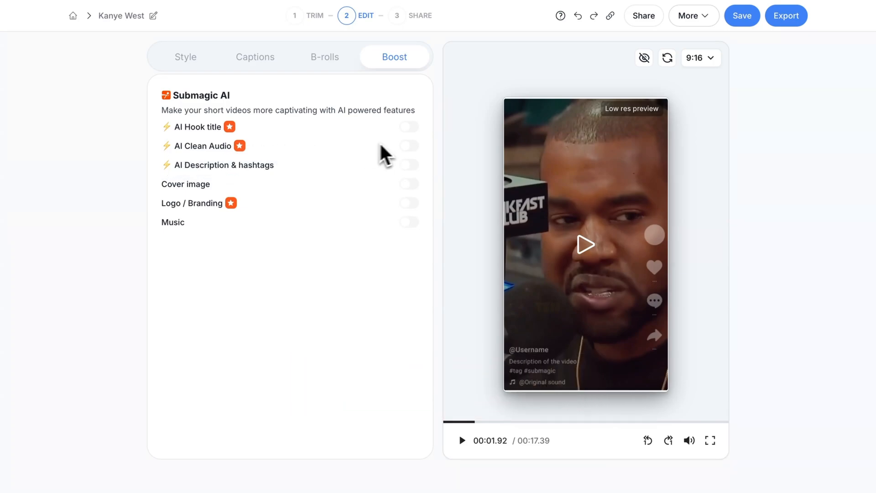
Step: Toggle AI Clean Audio on and off, generate an AI description with hashtags, then enable Cover image
left_click(409, 146)
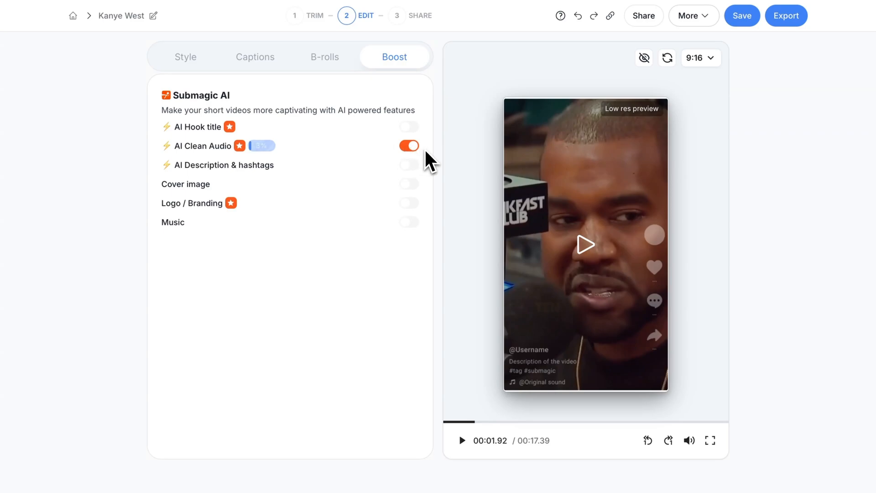
left_click(409, 145)
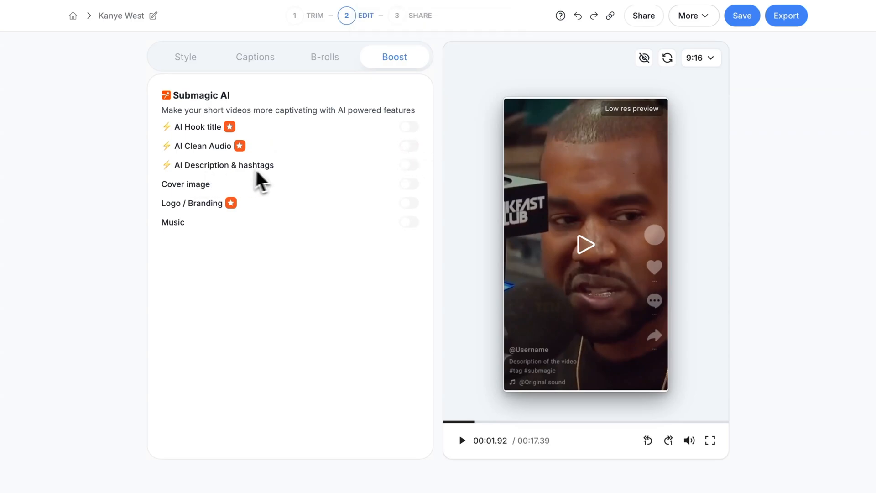
left_click(408, 165)
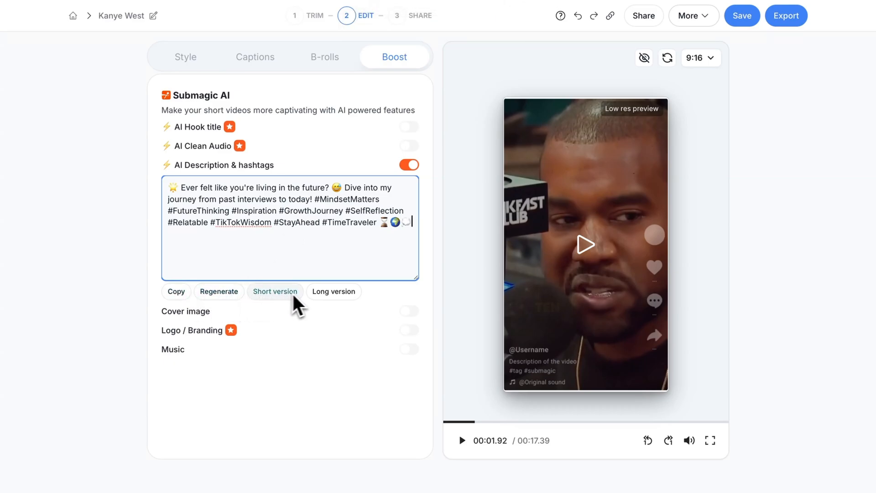
left_click(274, 291)
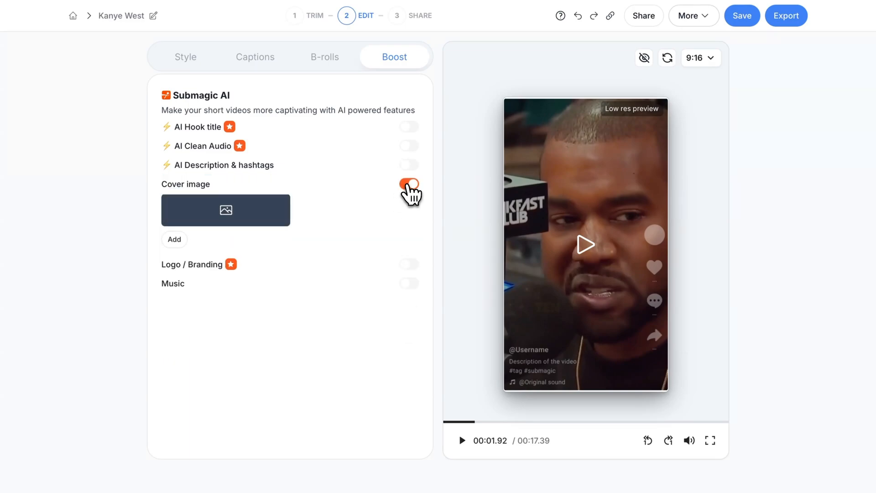
left_click(408, 184)
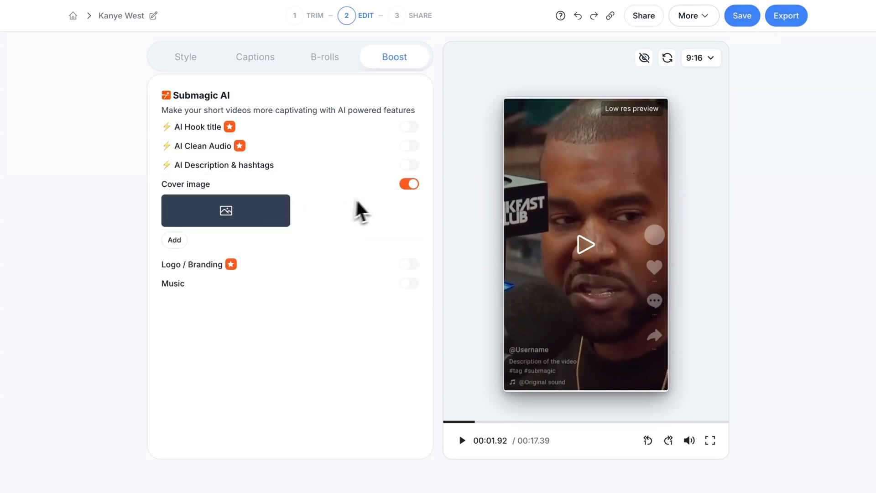
left_click(409, 203)
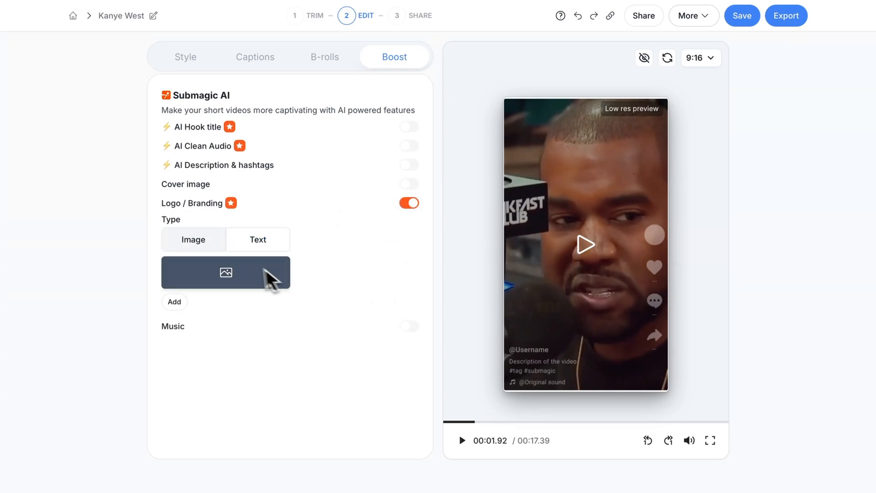
left_click(258, 239)
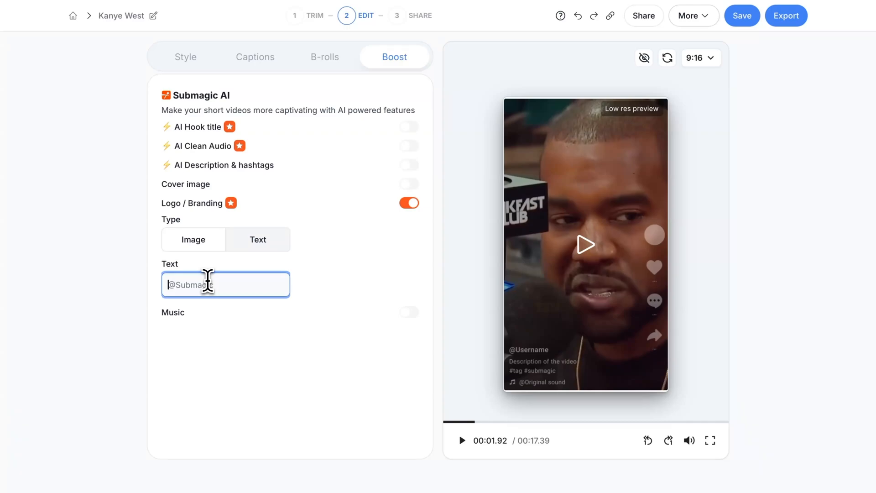
type("@kingtutspro")
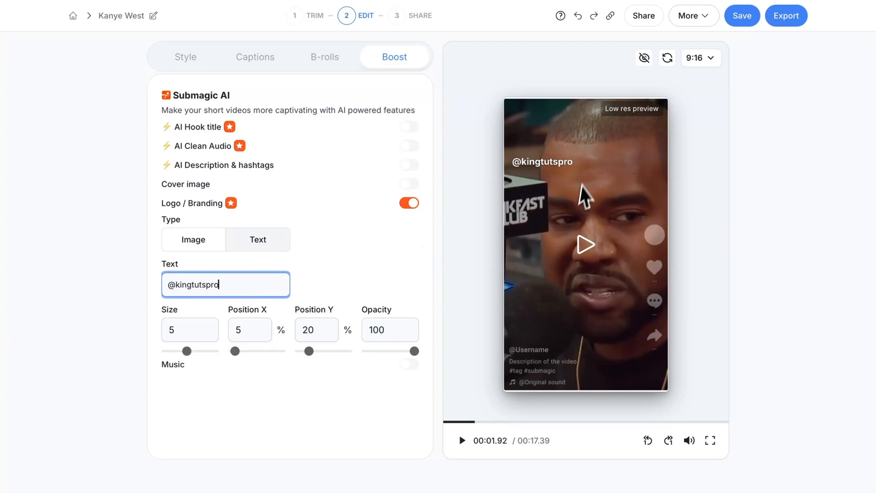
mouse_move(350, 282)
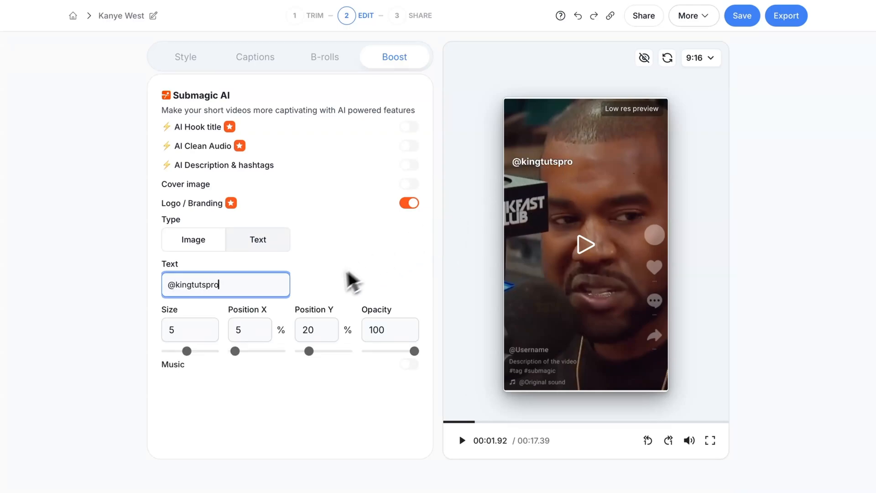
left_click_drag(186, 351, 201, 351)
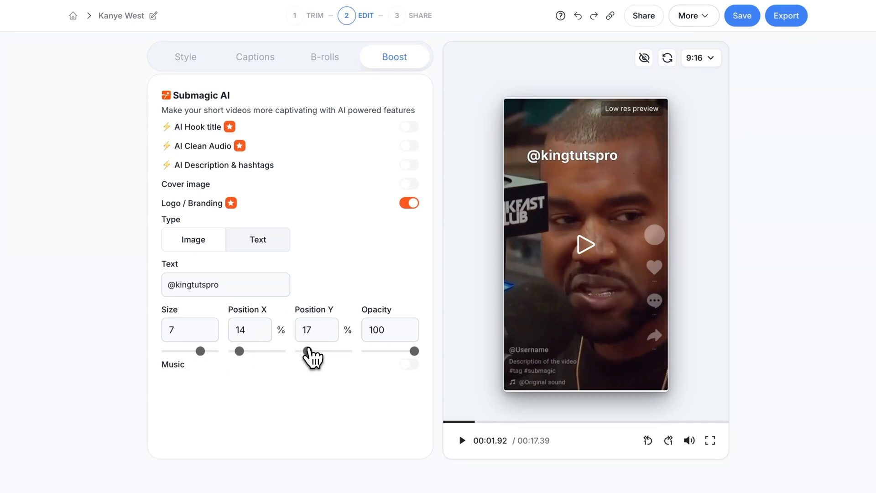
left_click_drag(238, 351, 239, 351)
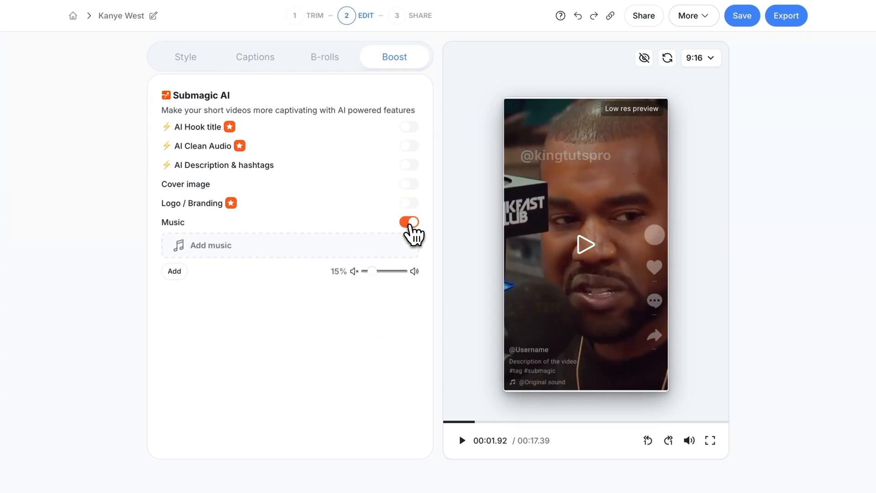
left_click(408, 221)
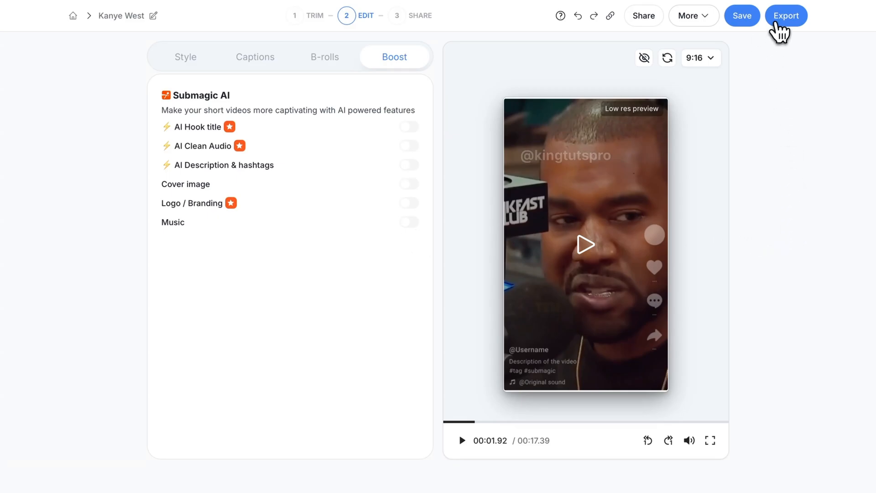
Step: Export the video at Ultra HD (4k) quality to bring up its share page
left_click(786, 15)
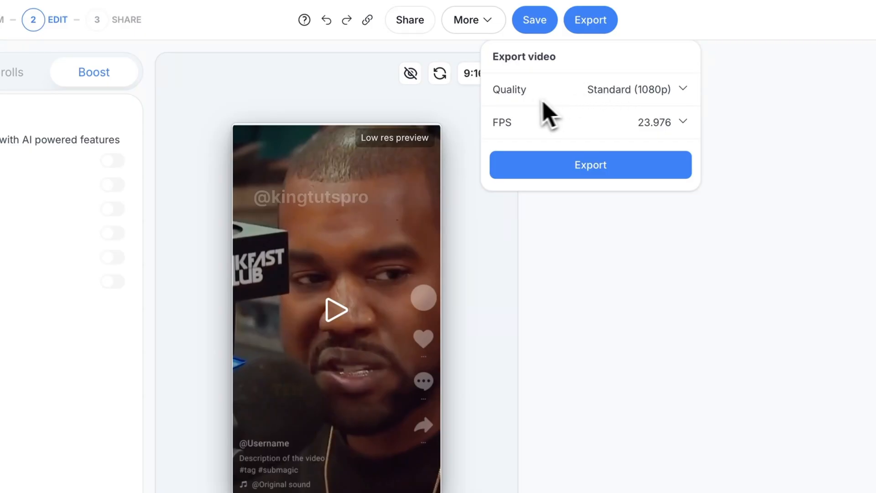
left_click(632, 90)
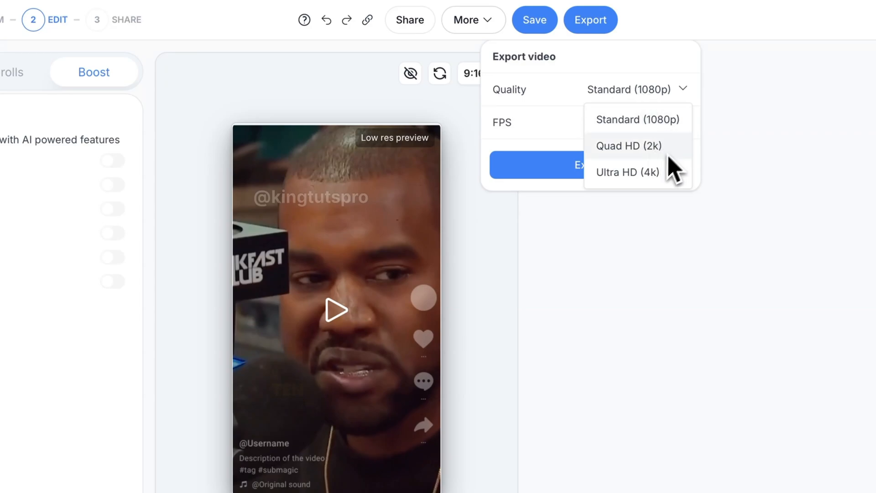
left_click(627, 171)
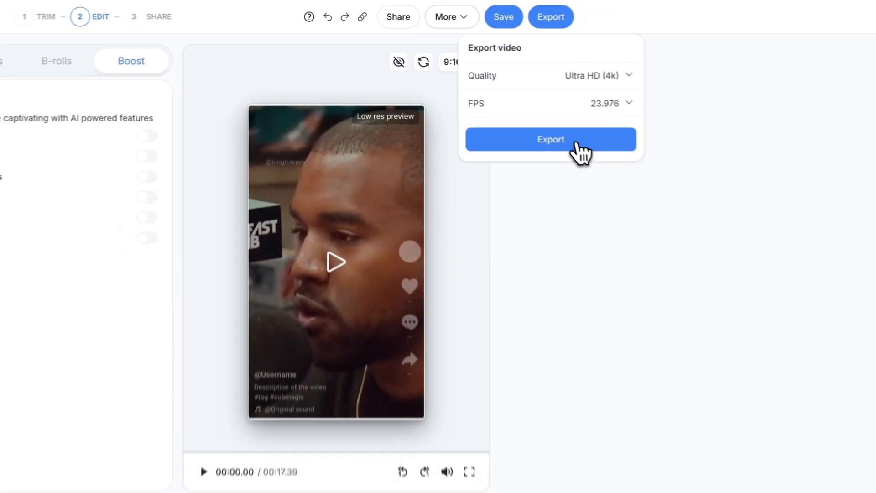
left_click(549, 139)
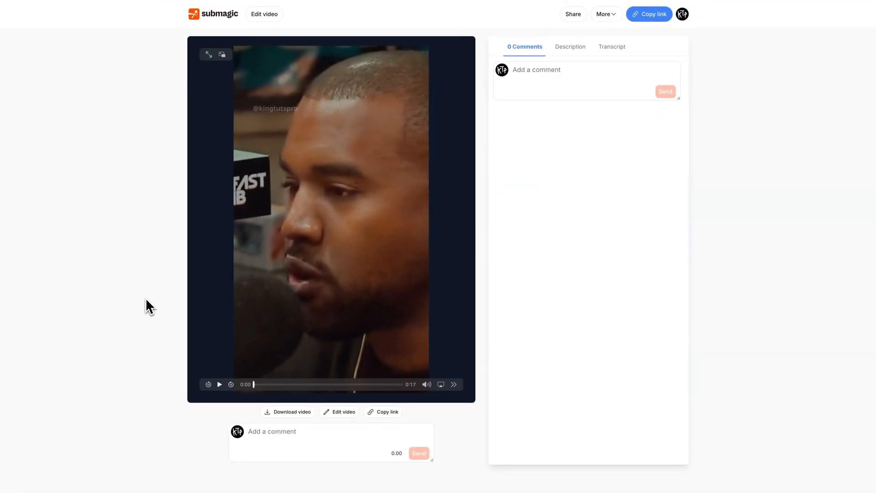